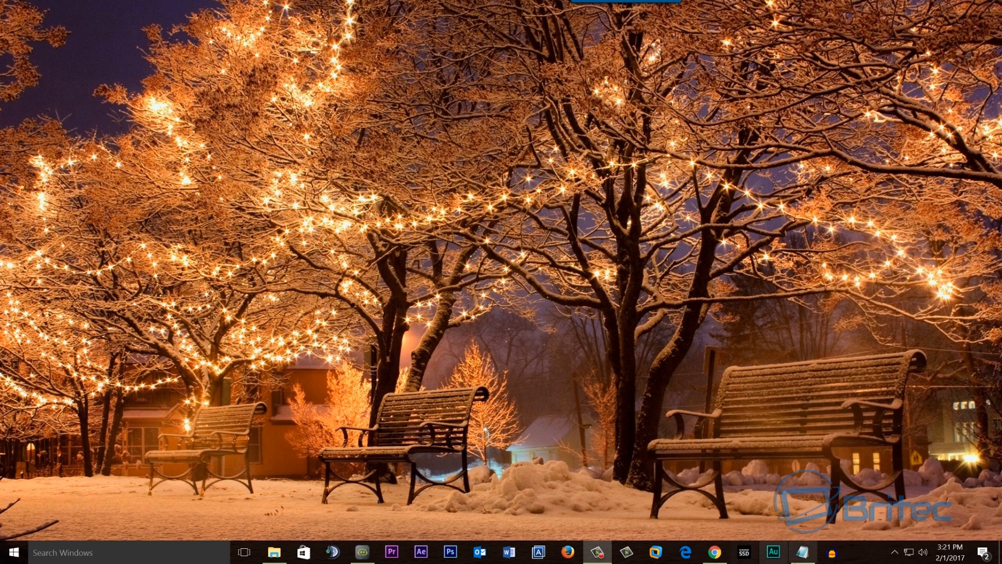
- Launch Audacity from the taskbar and dismiss the Welcome to Audacity notice
left_click(774, 553)
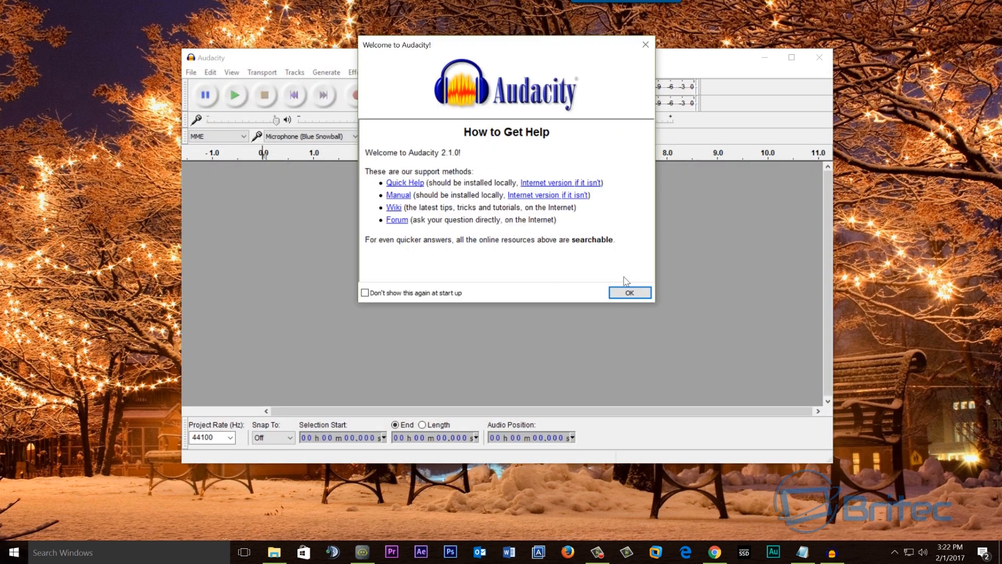
left_click(630, 293)
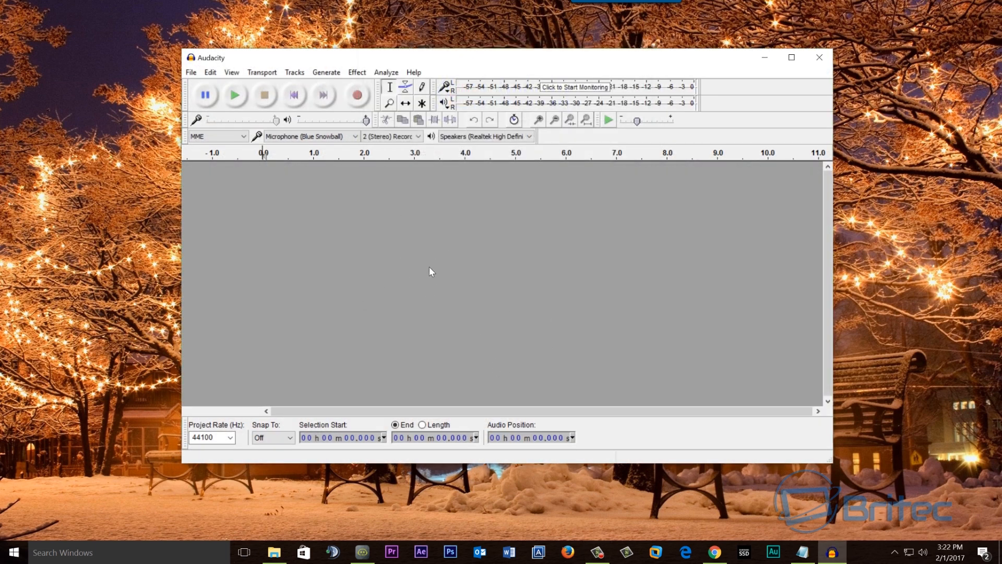
mouse_move(462, 247)
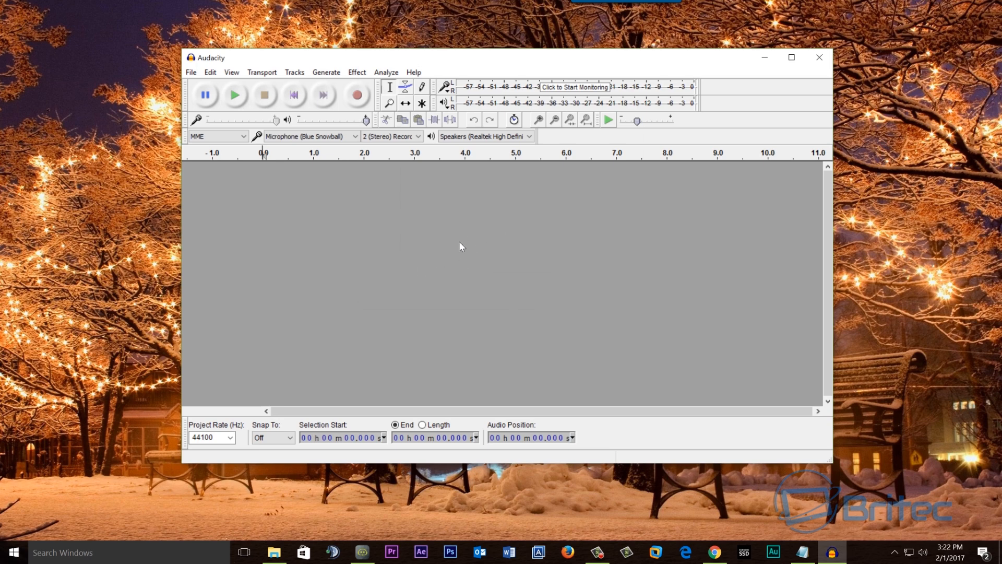
mouse_move(453, 267)
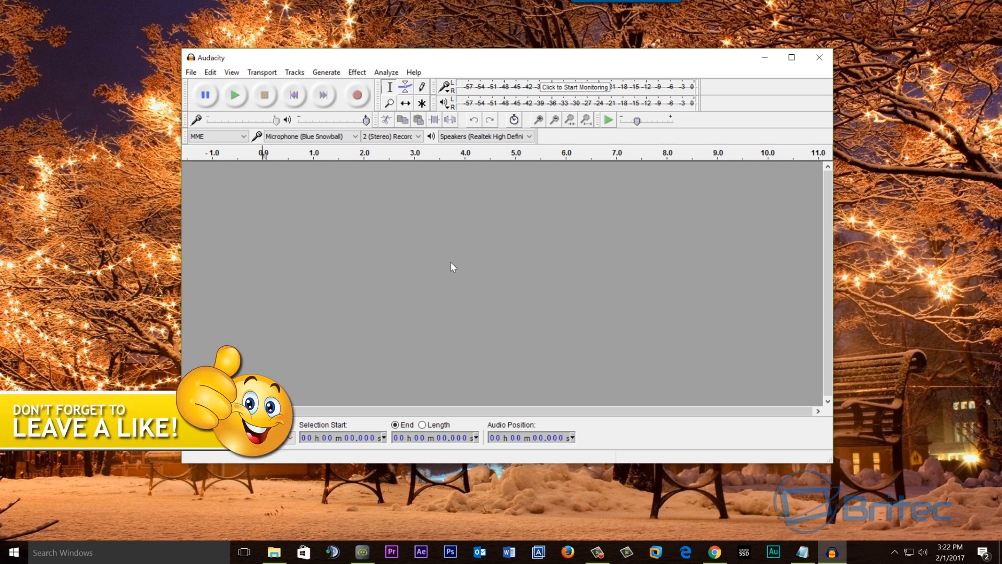
mouse_move(483, 260)
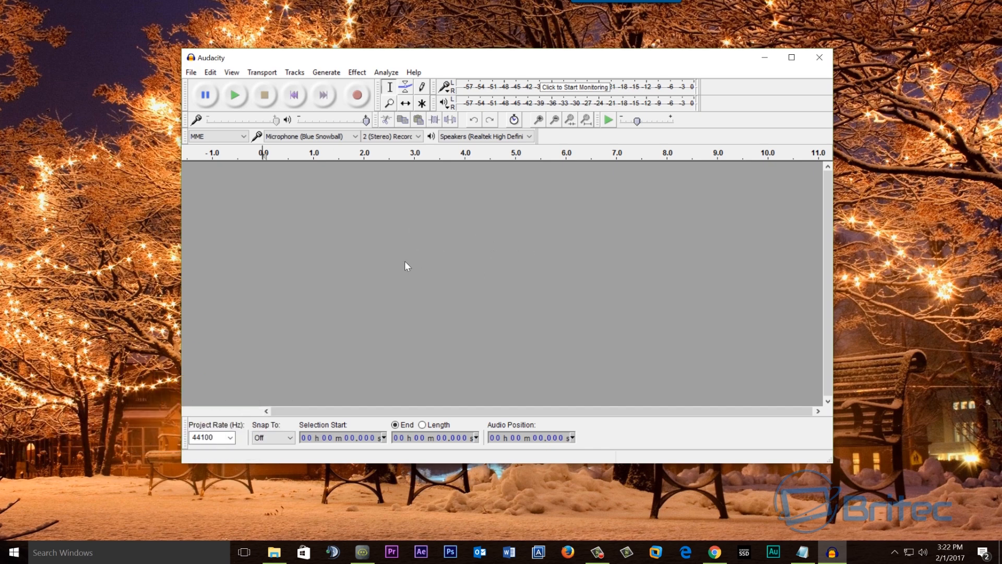
mouse_move(461, 364)
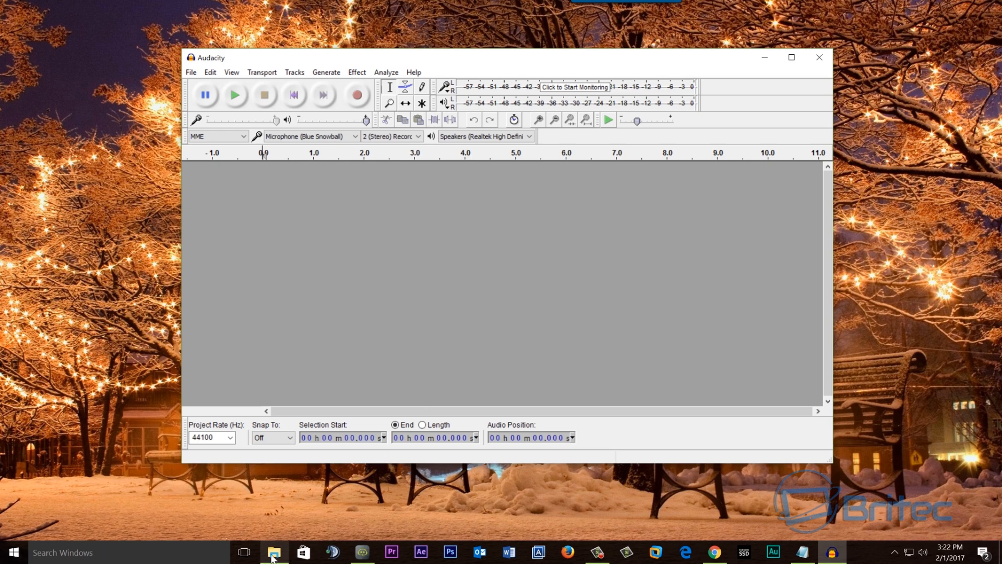
- Bring up File Explorer from the taskbar to locate test.mp3 for import
left_click(273, 551)
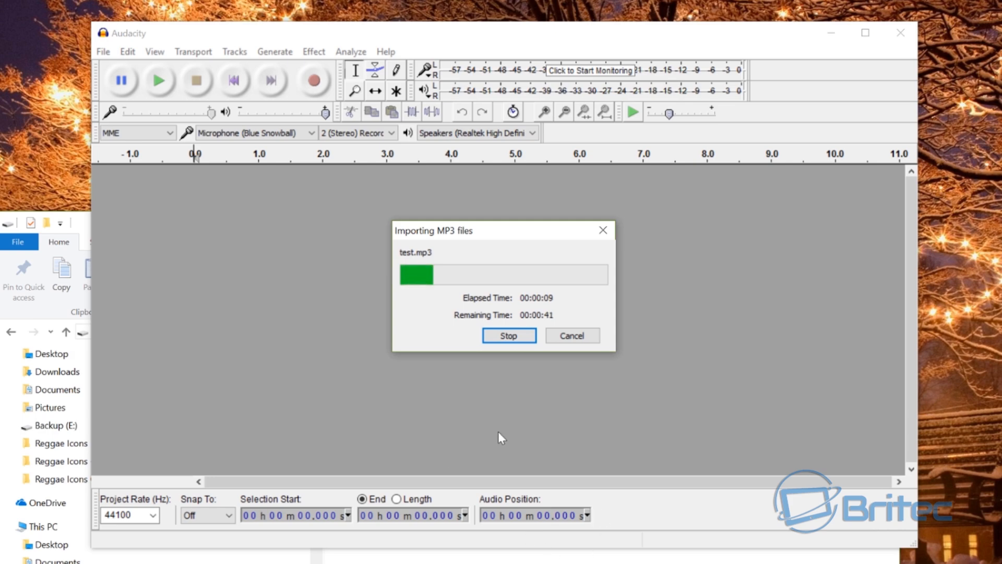
mouse_move(483, 397)
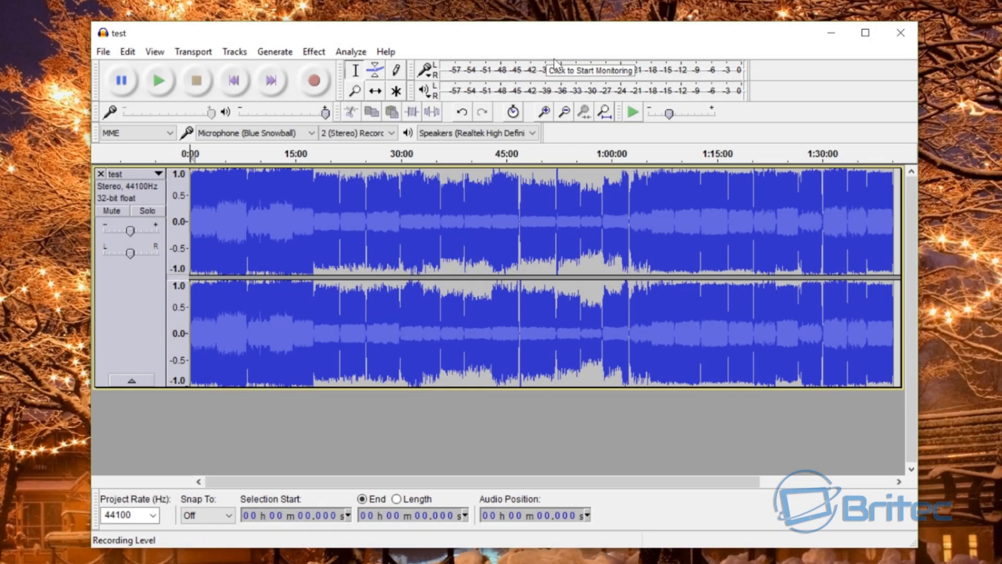
mouse_move(422, 372)
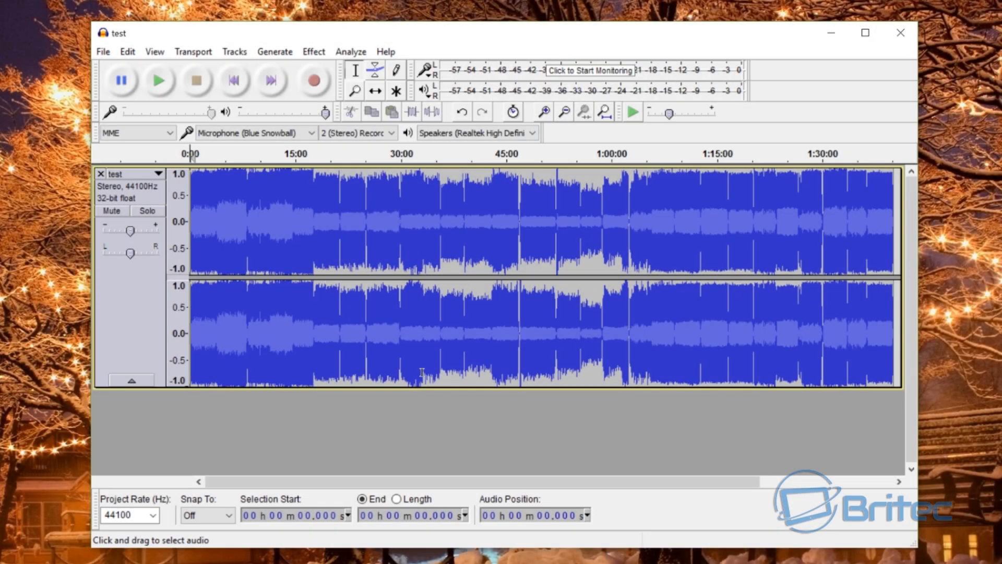
mouse_move(814, 180)
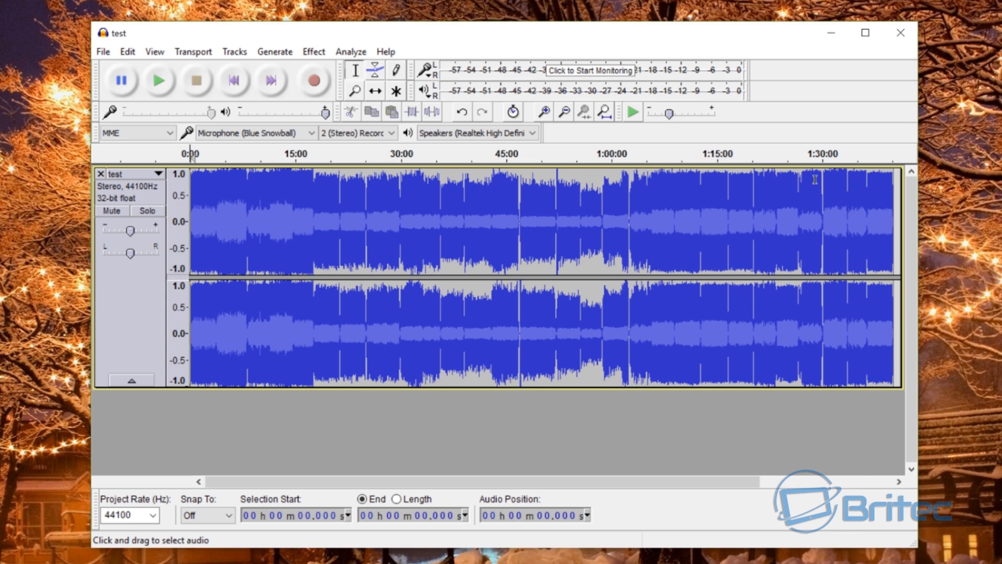
mouse_move(849, 167)
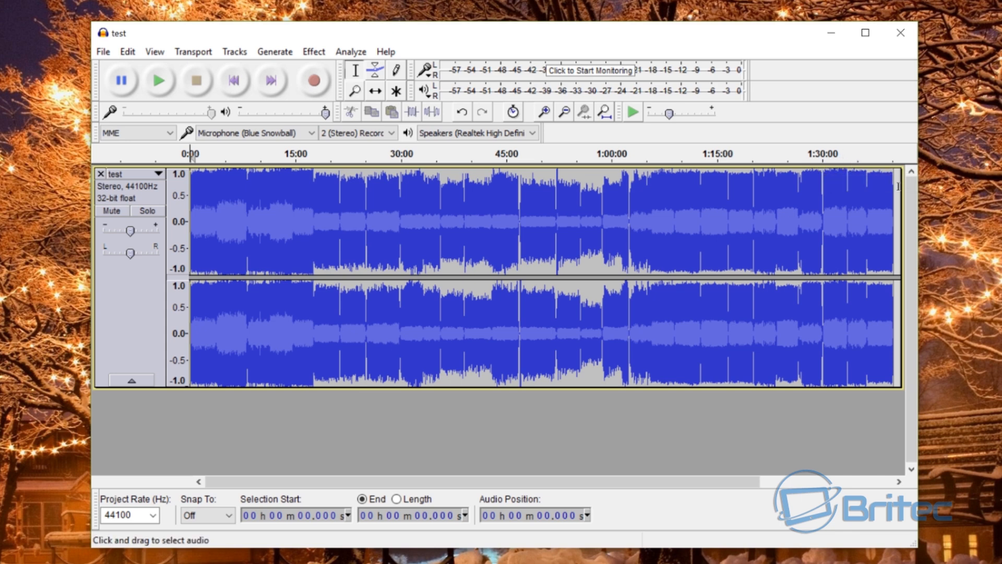
mouse_move(353, 229)
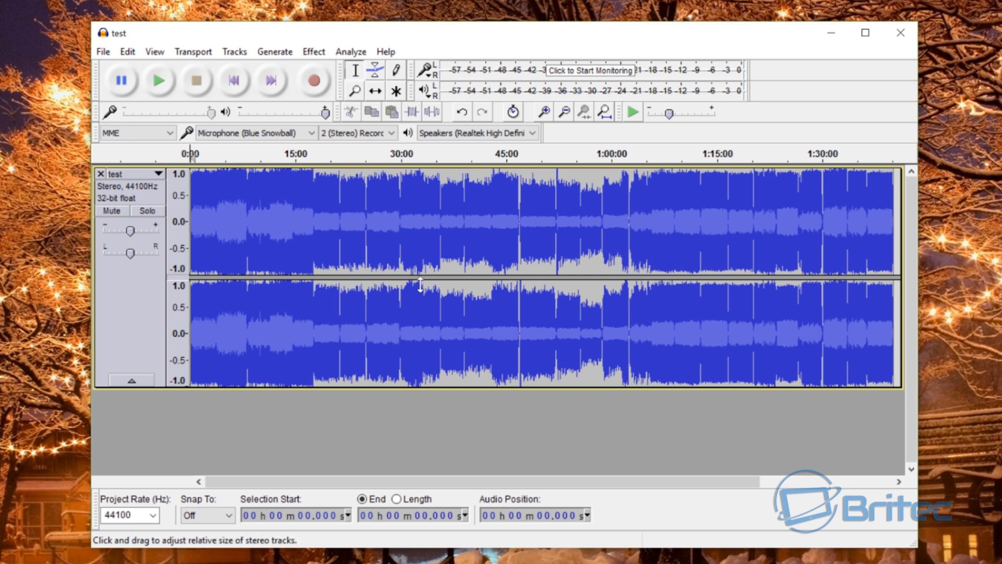
mouse_move(262, 238)
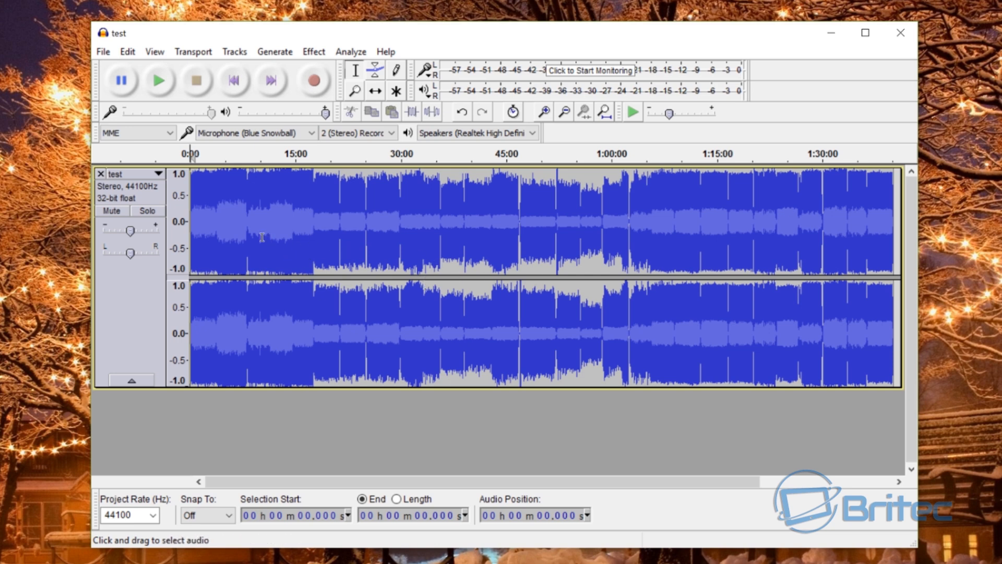
mouse_move(286, 252)
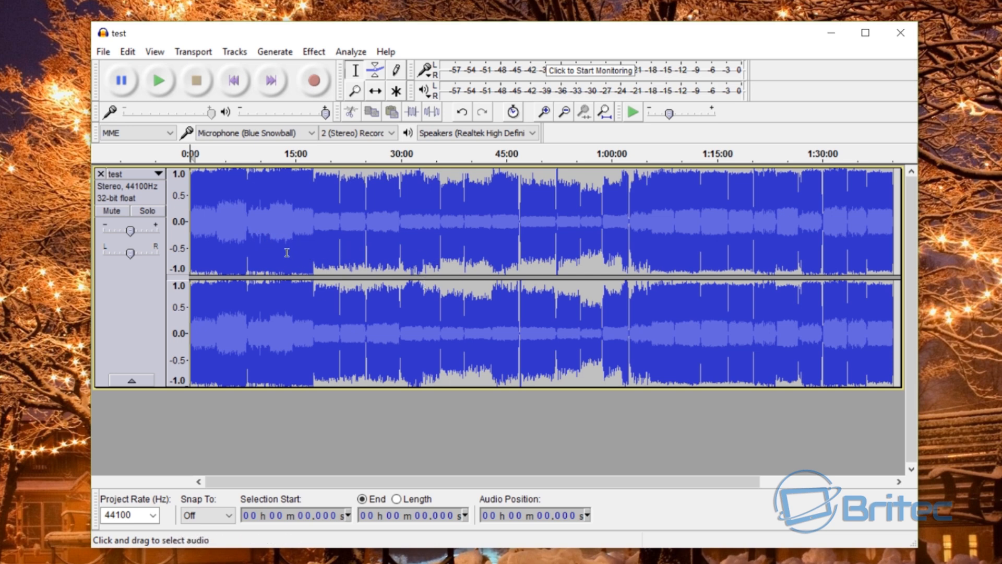
mouse_move(382, 251)
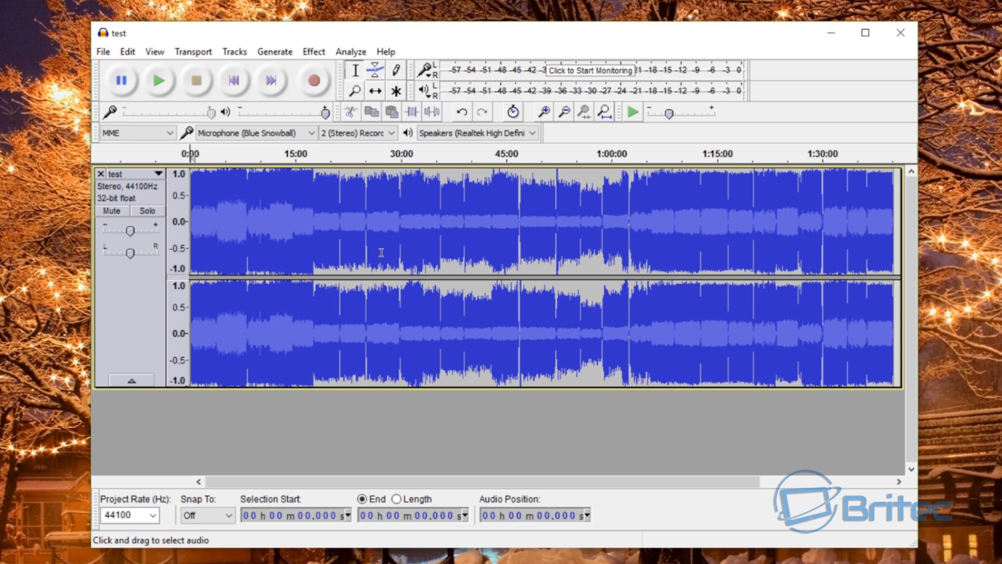
mouse_move(385, 171)
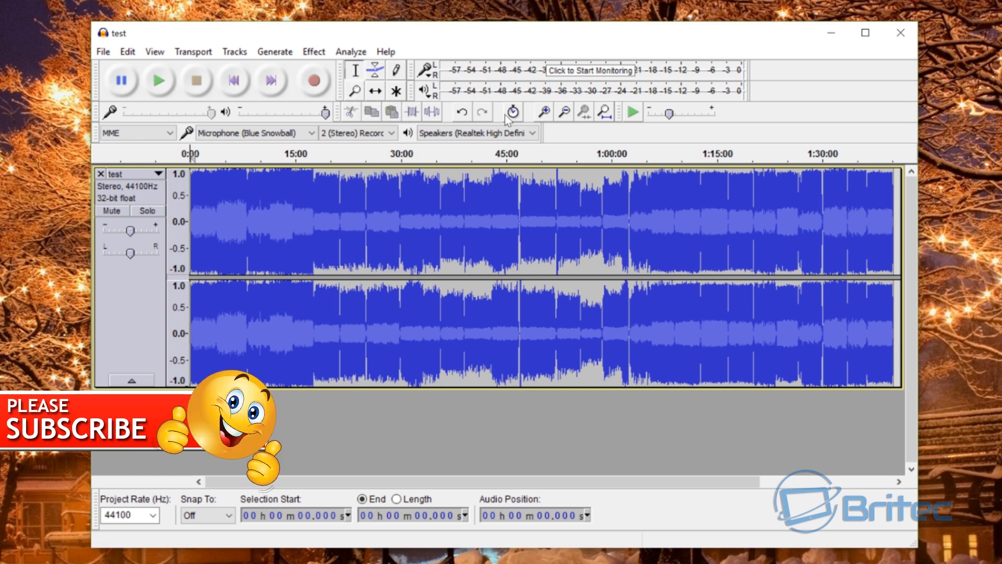
mouse_move(543, 112)
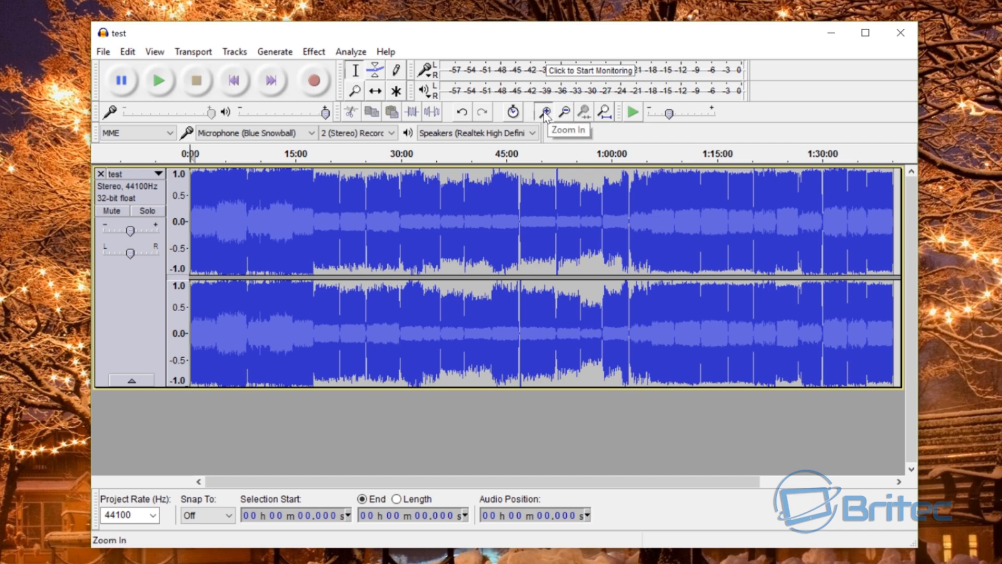
- Zoom in twice on the waveform and scroll to inspect the silent gap near 3:50
left_click(544, 112)
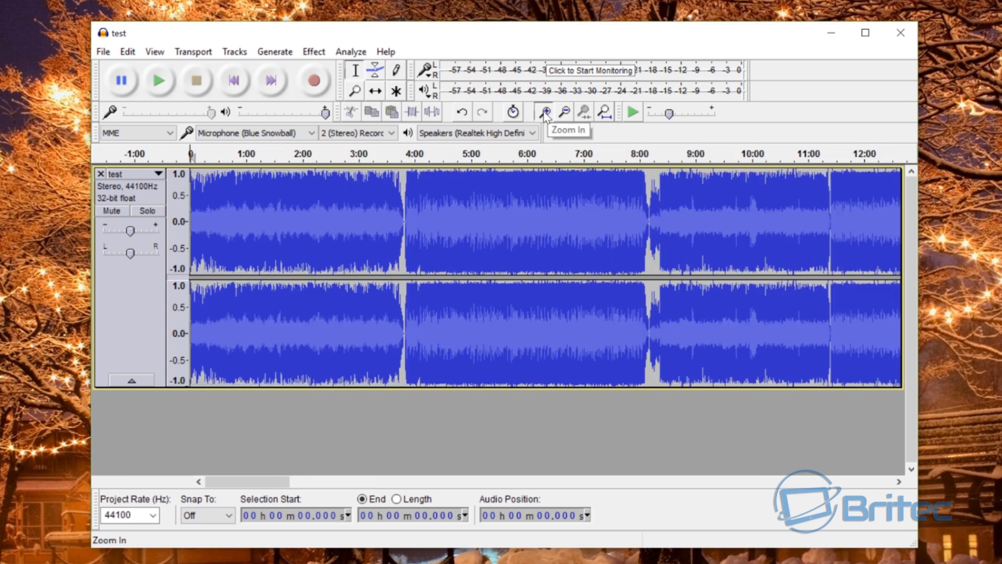
left_click(543, 112)
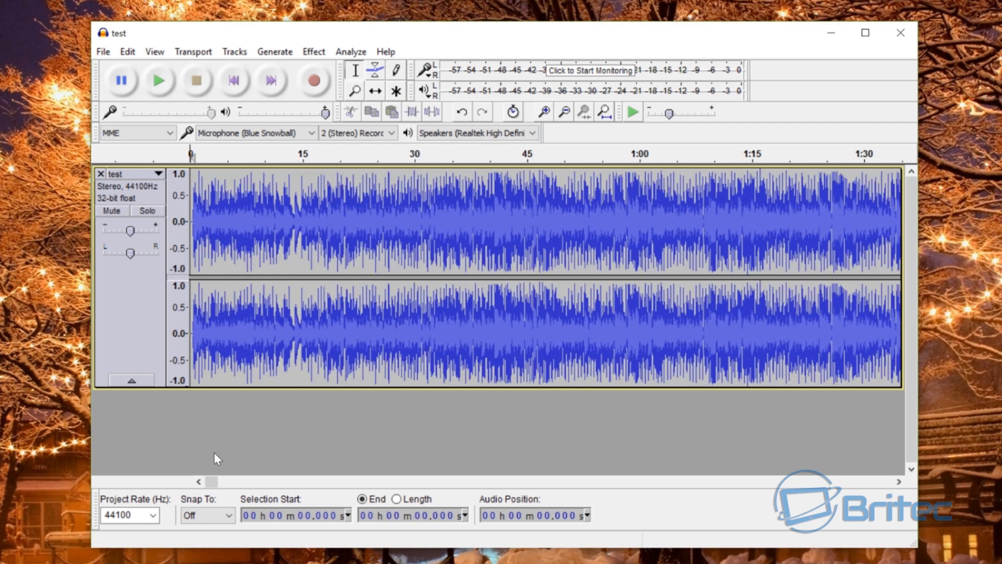
left_click_drag(212, 482, 229, 482)
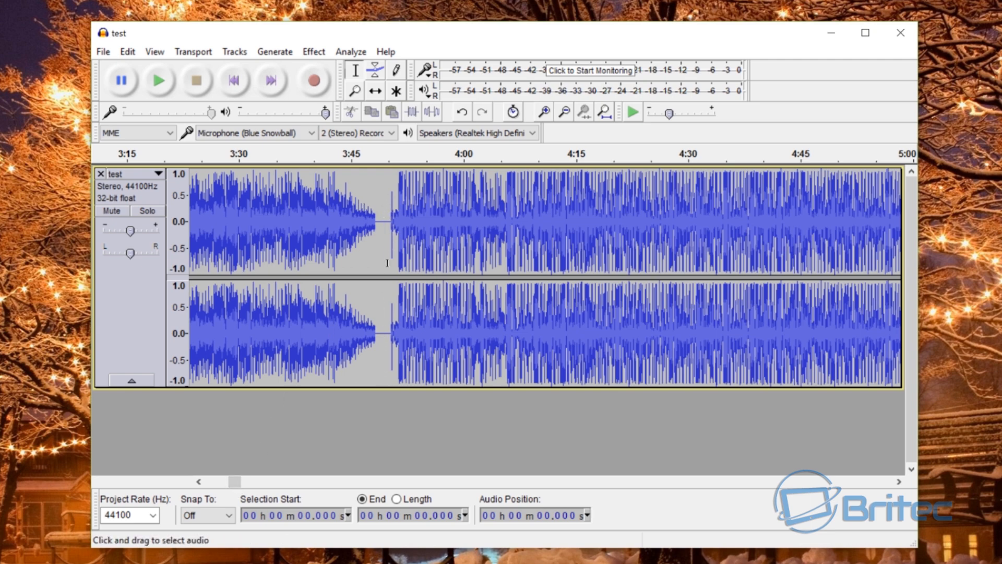
mouse_move(388, 182)
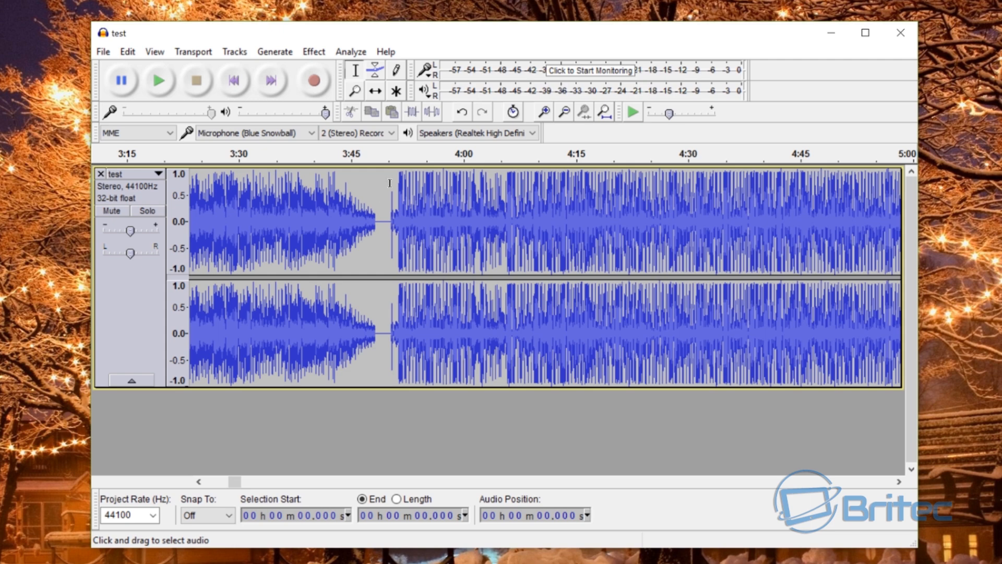
mouse_move(255, 309)
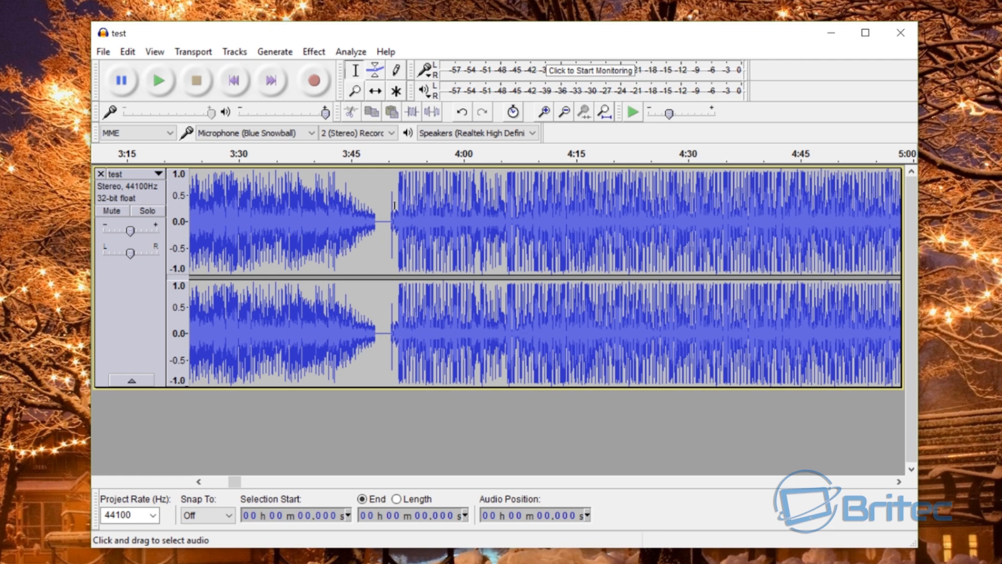
mouse_move(386, 261)
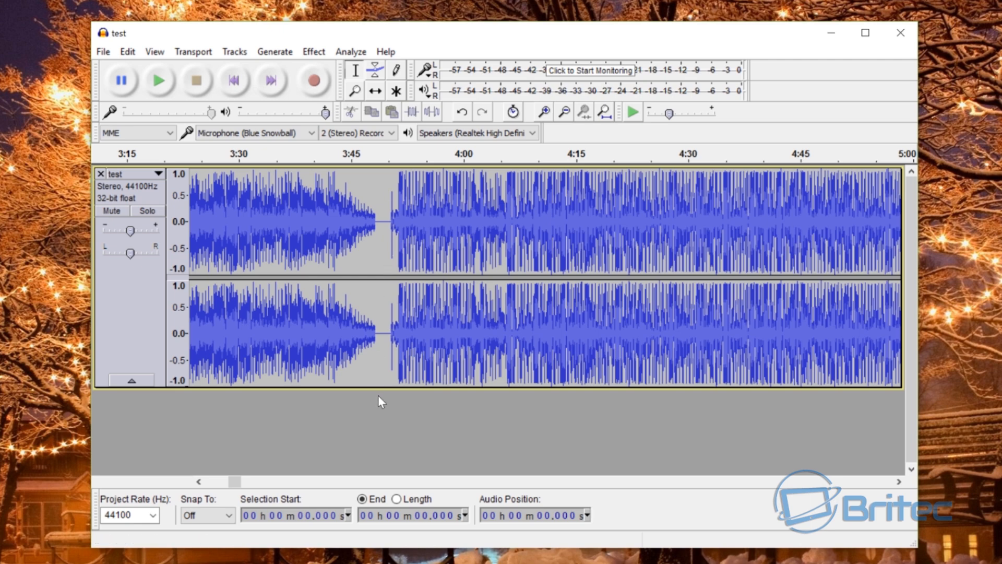
mouse_move(386, 268)
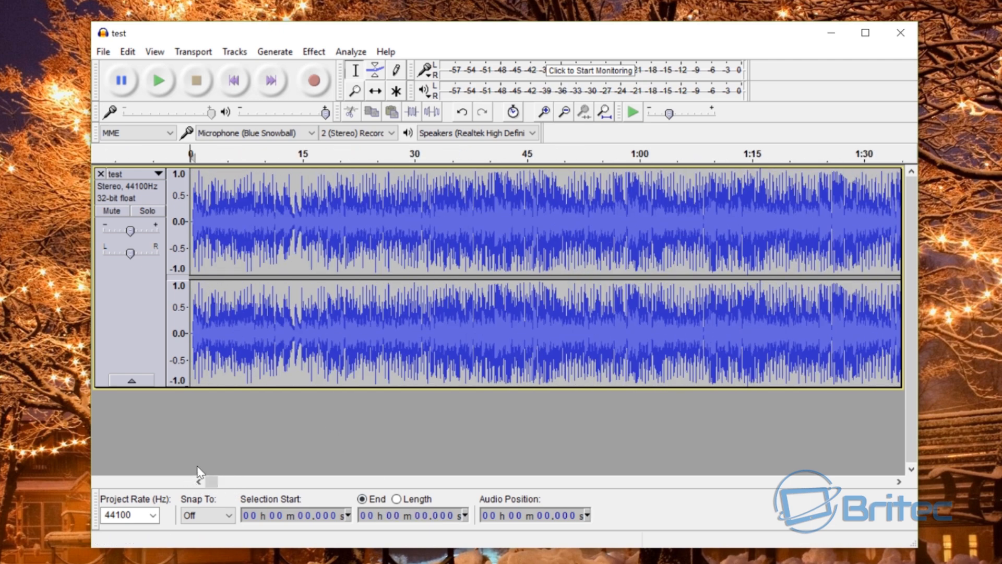
mouse_move(199, 230)
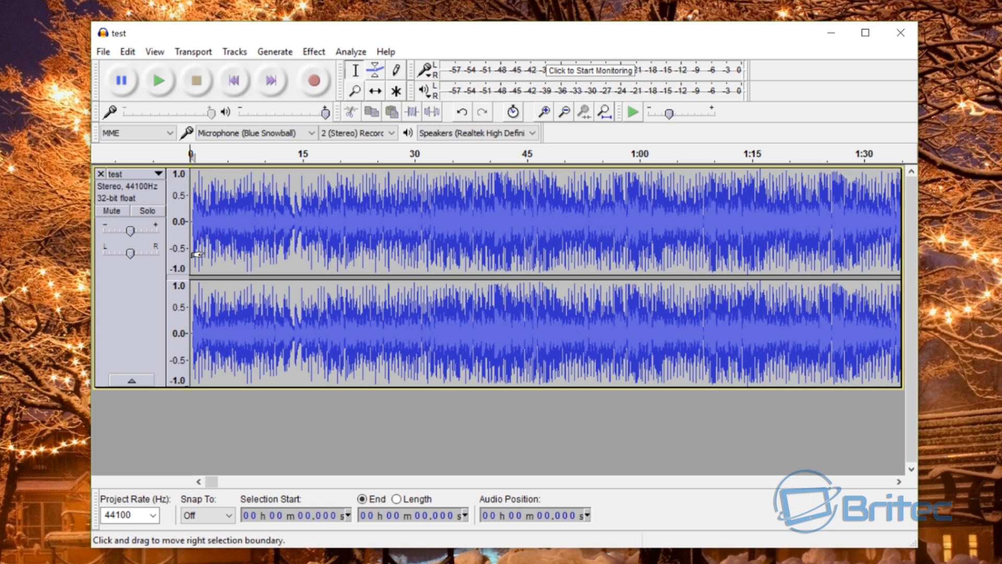
mouse_move(285, 133)
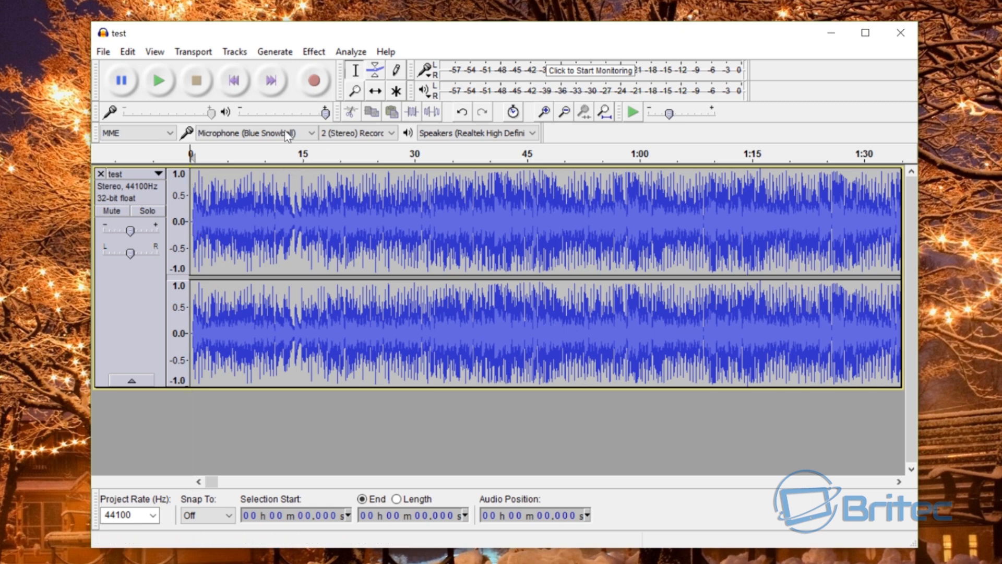
- Add a label at 0 via Tracks > Add Label At Selection and begin naming it 'Tra...'
left_click(234, 52)
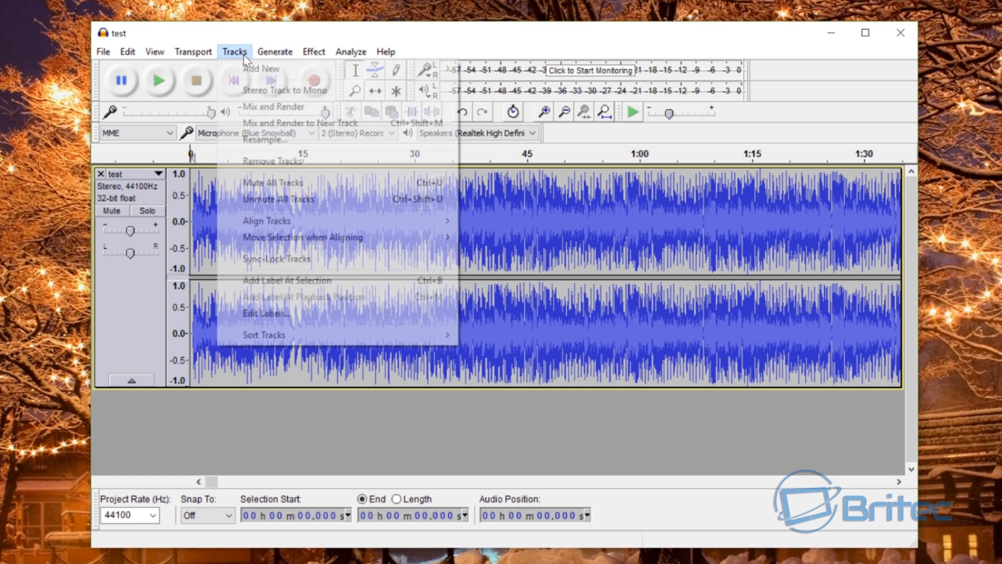
mouse_move(274, 286)
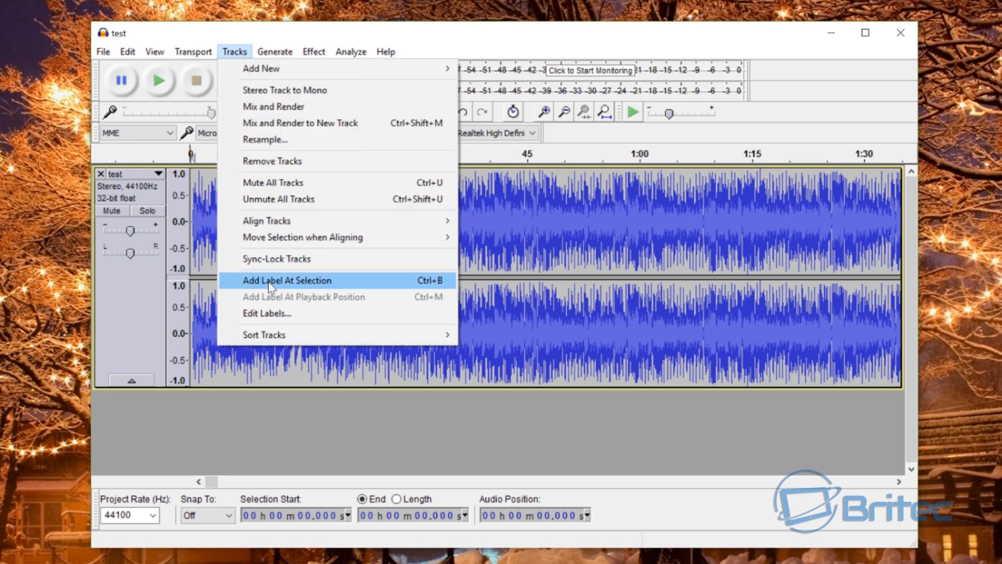
left_click(286, 279)
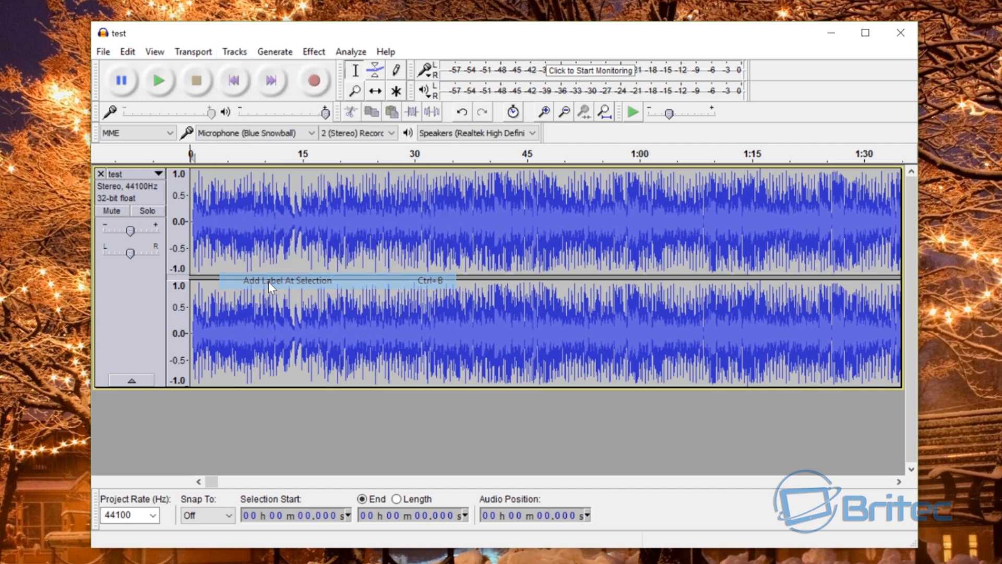
left_click(286, 280)
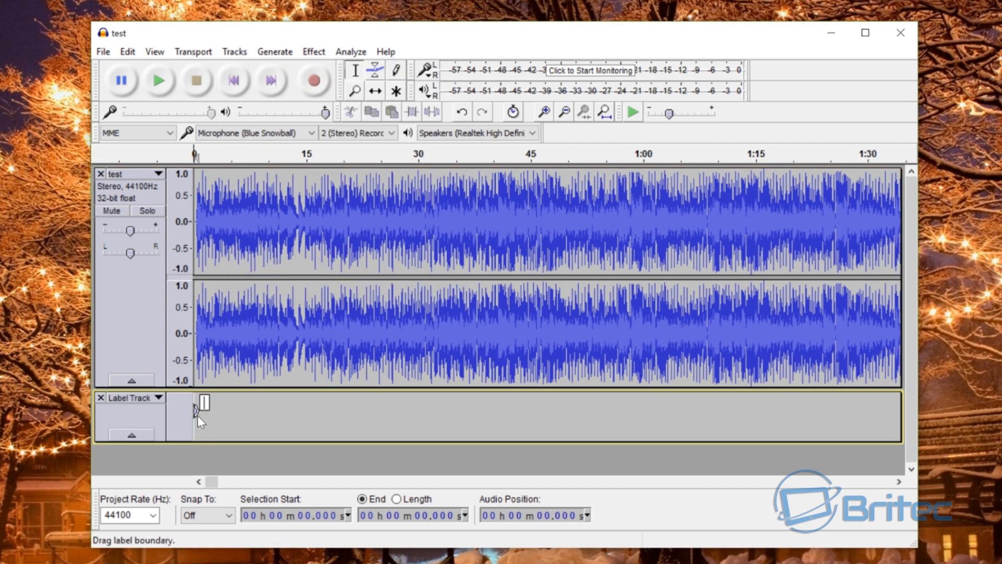
mouse_move(241, 413)
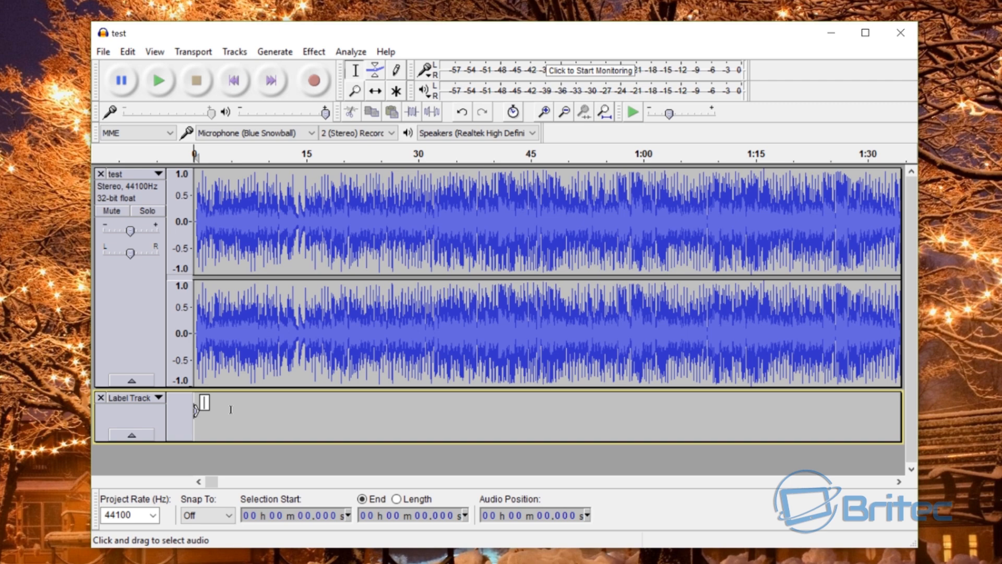
type("Tra")
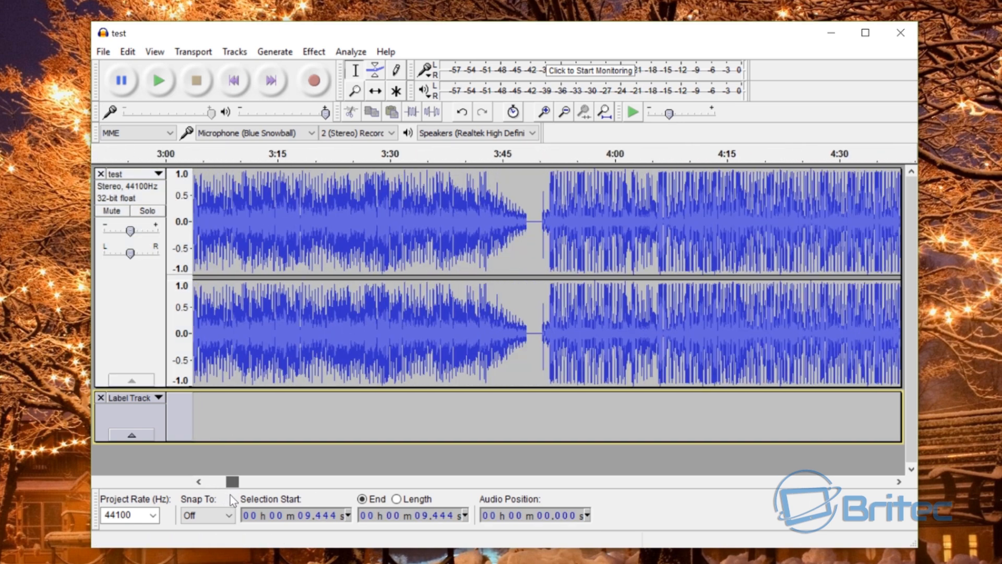
- Add a label named 'Track 2' at the silent gap near 3:49
scroll("right", 3)
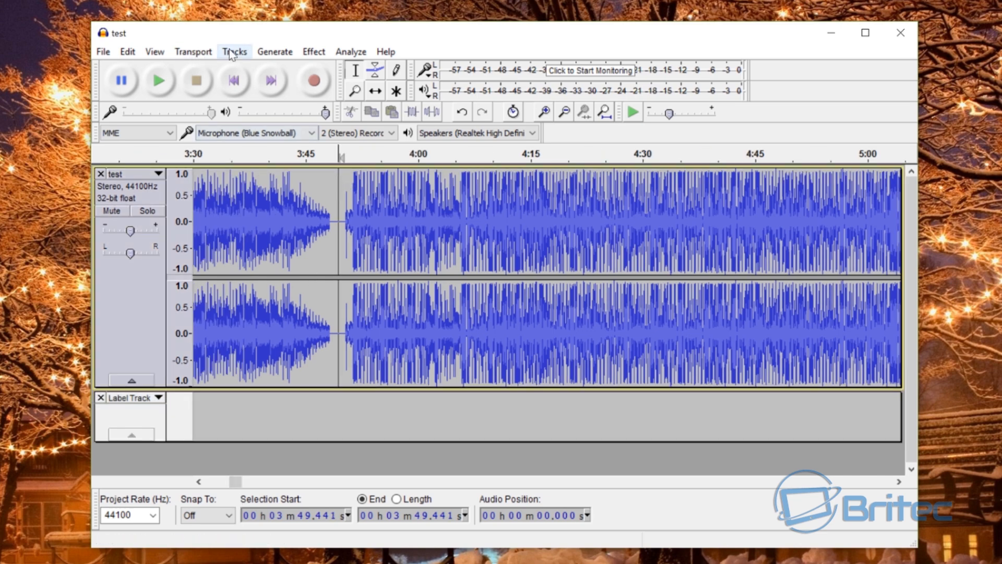
left_click(234, 52)
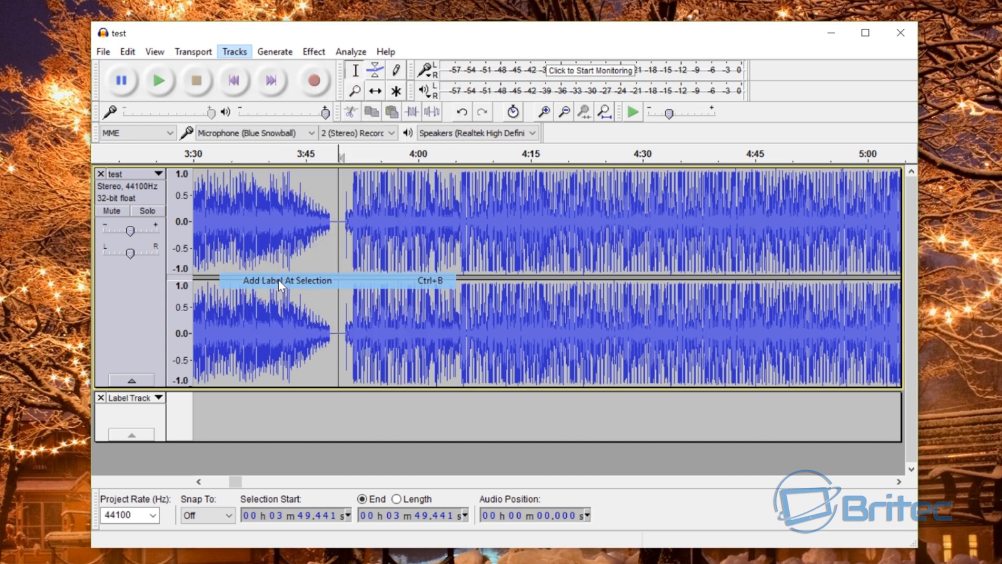
left_click(288, 280)
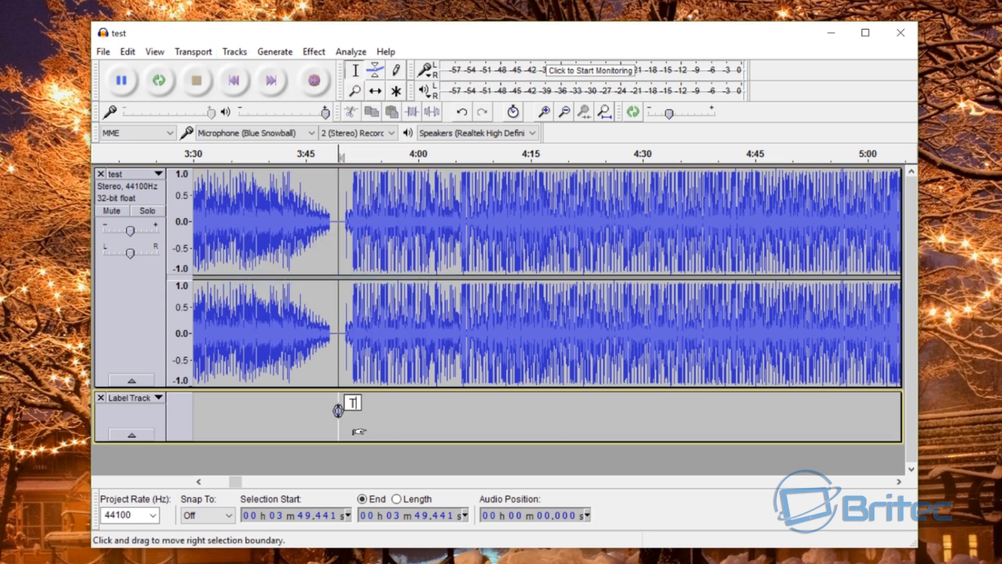
type("Track")
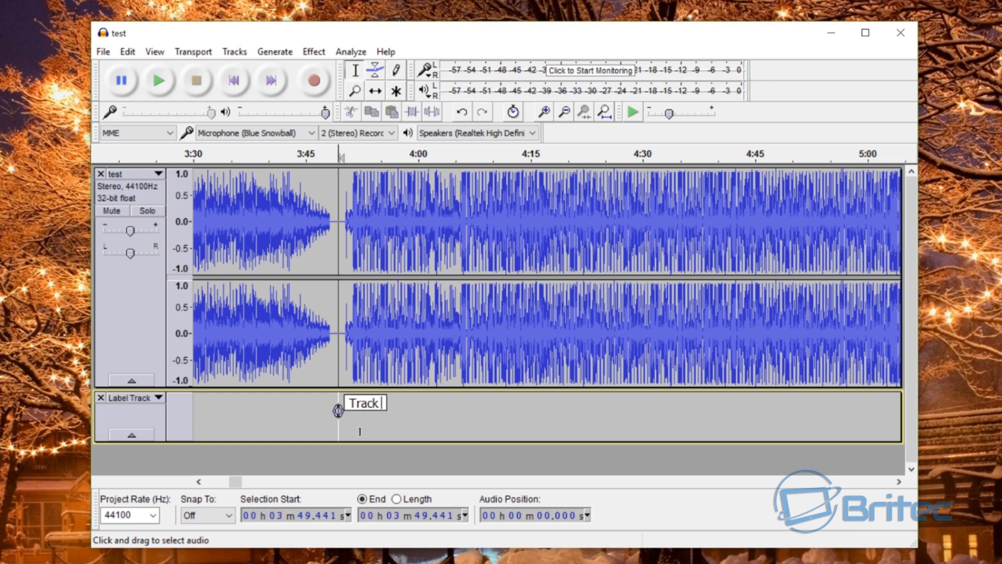
type("2")
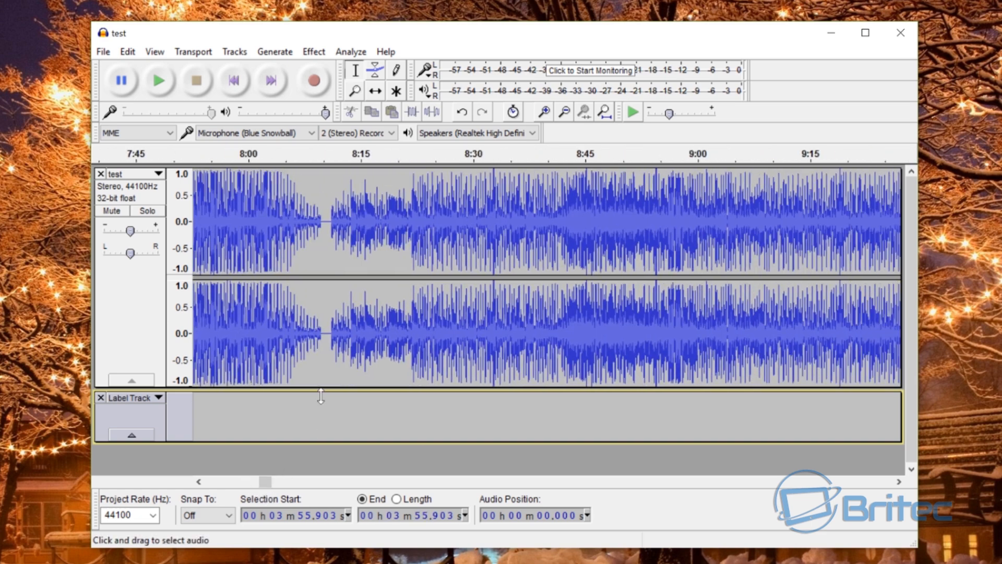
- Add a label at the gap near 8:10 for song three and begin naming it 'Tr...'
left_click(307, 234)
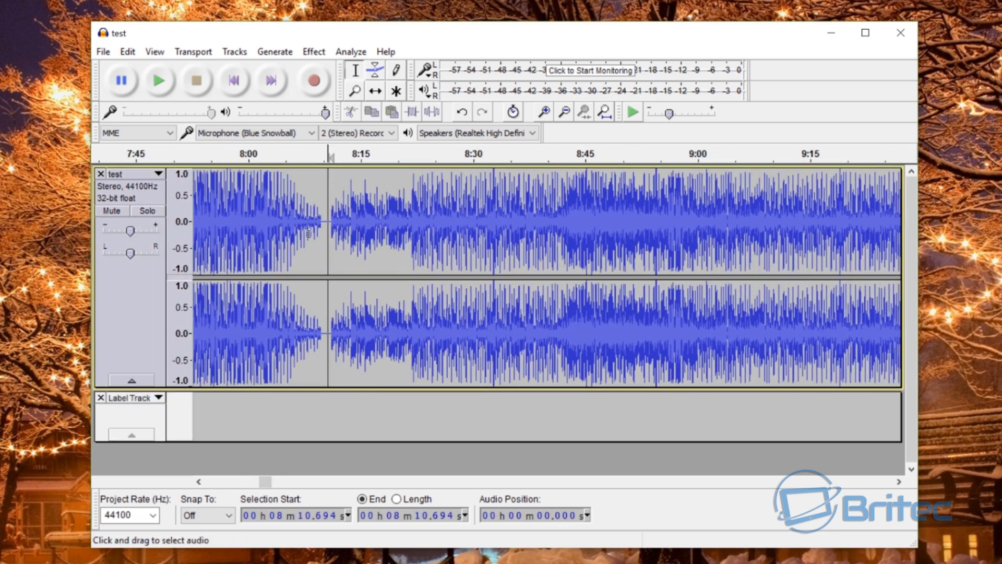
left_click(234, 52)
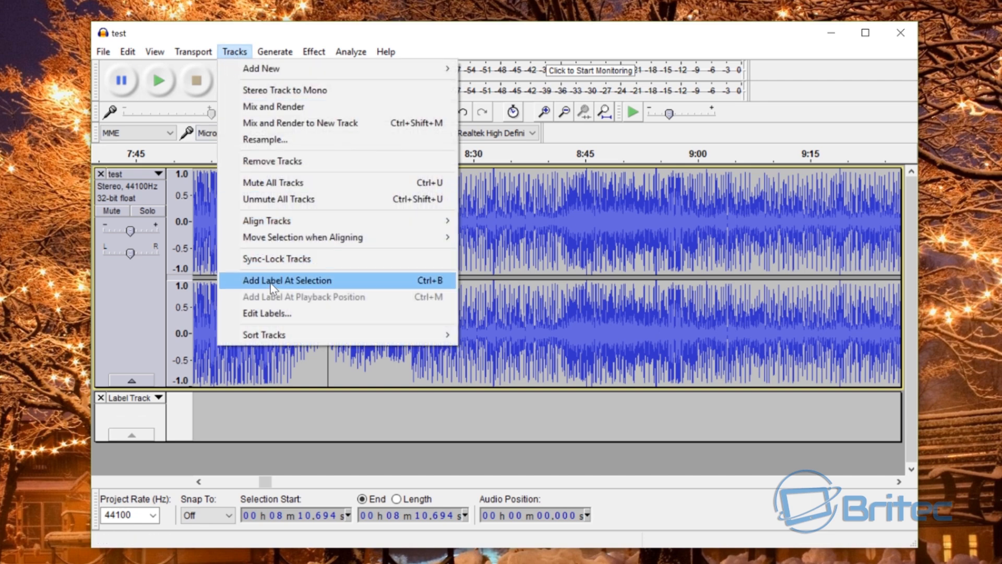
left_click(287, 280)
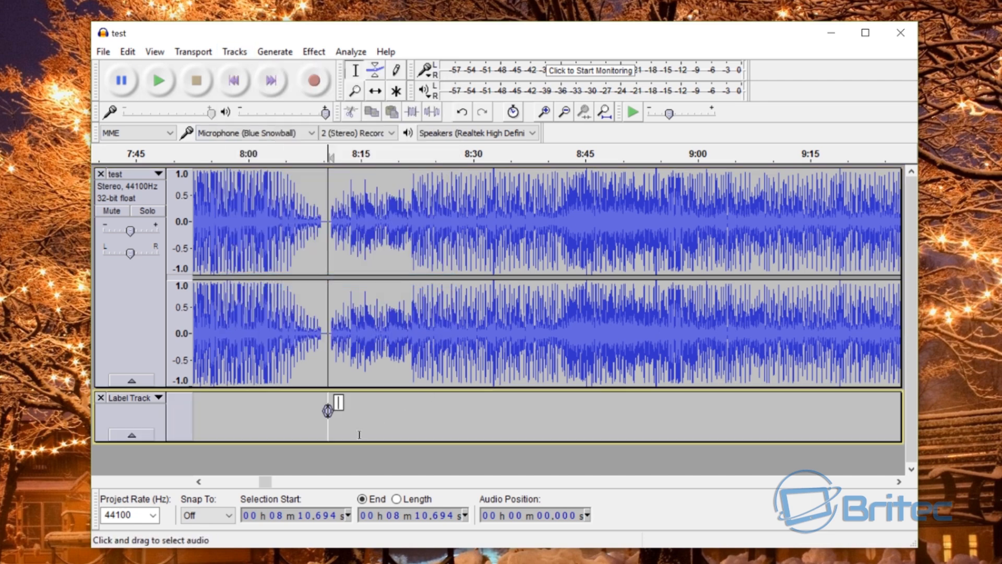
type("Track 3")
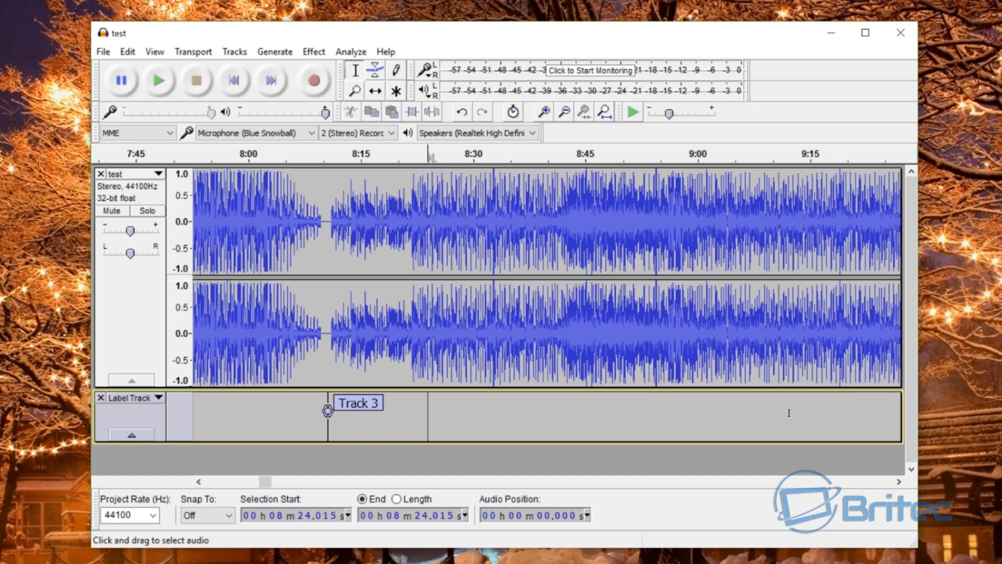
mouse_move(447, 323)
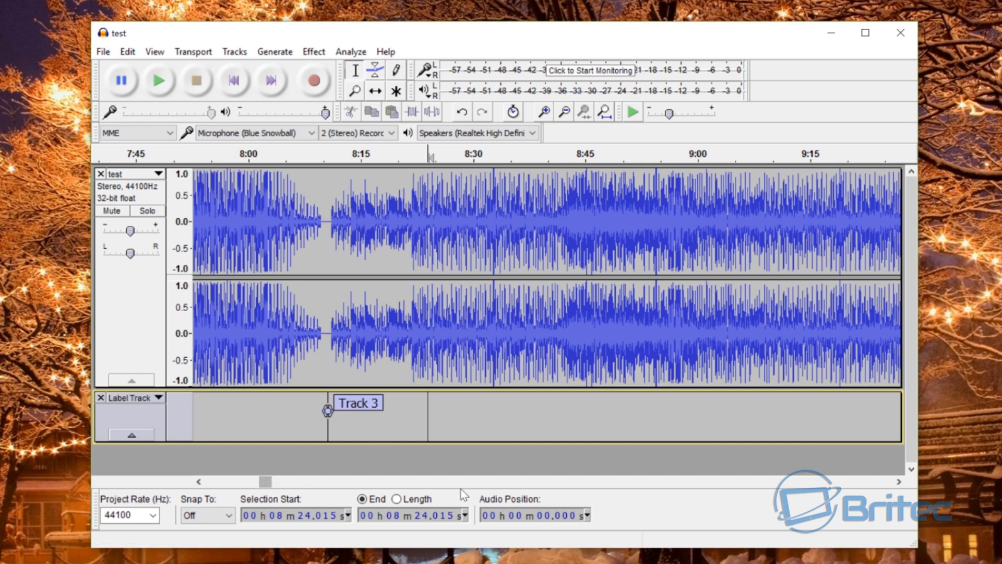
mouse_move(266, 488)
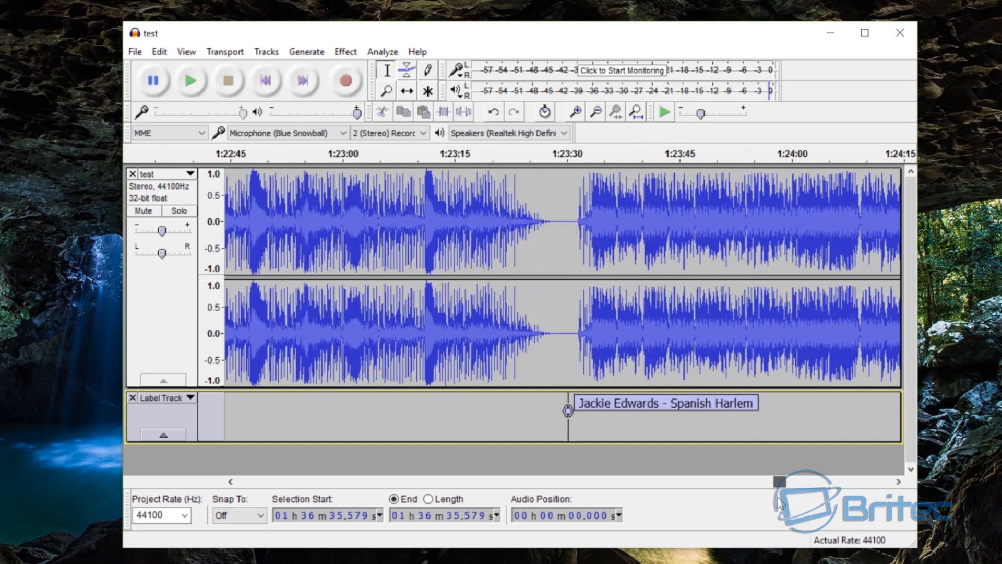
- Bring up the Export Multiple dialog from the File menu, splitting by labels
left_click(136, 52)
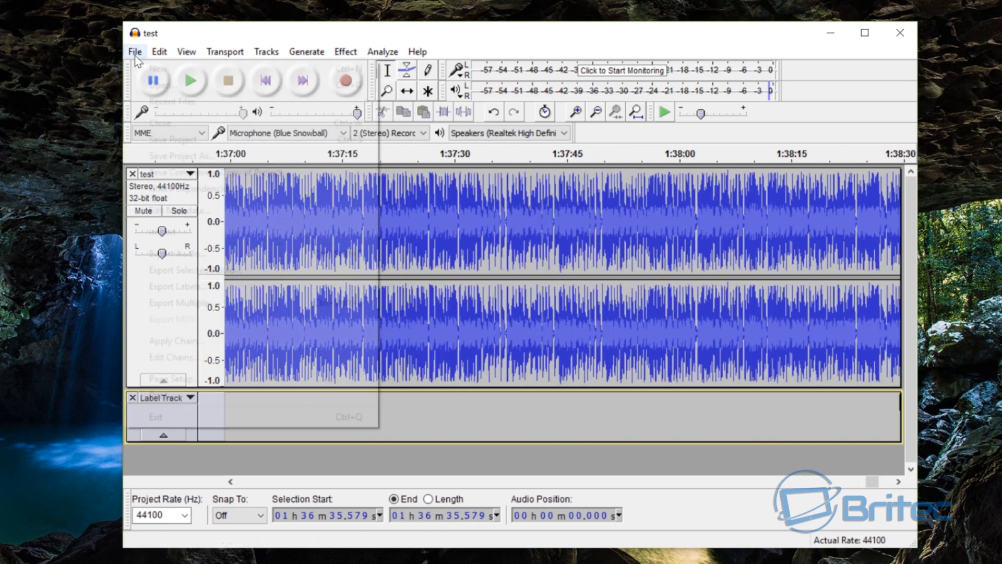
left_click(136, 52)
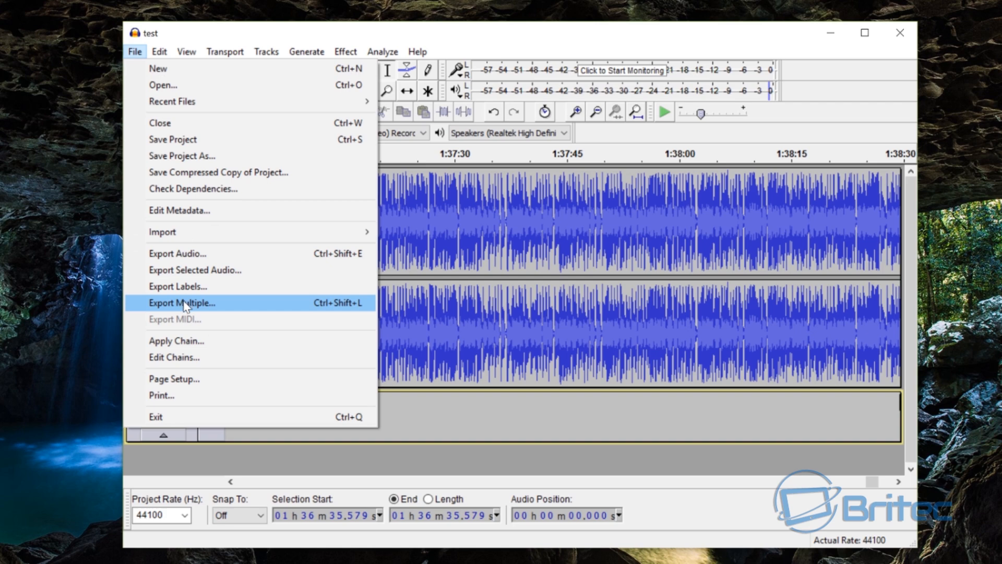
left_click(182, 303)
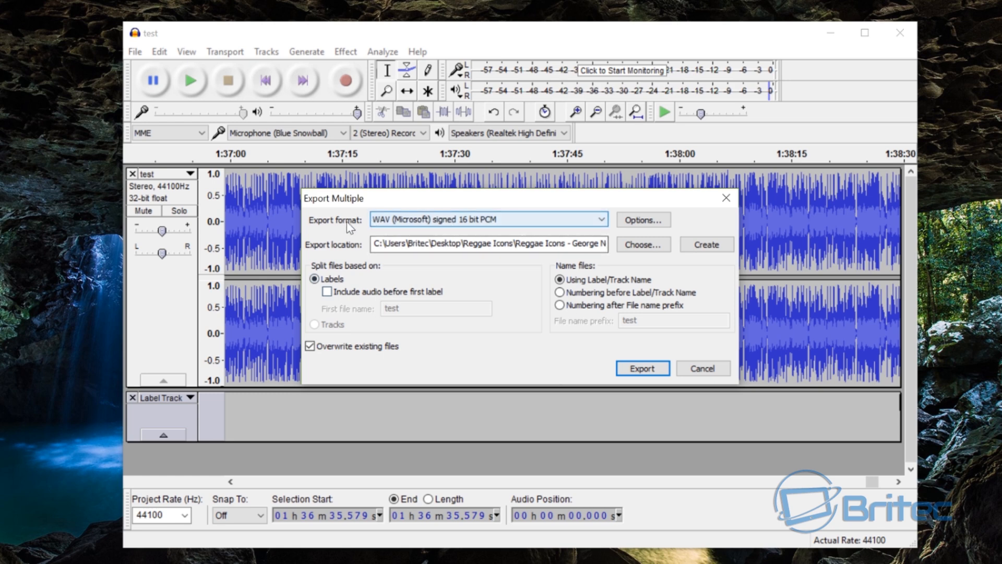
mouse_move(471, 227)
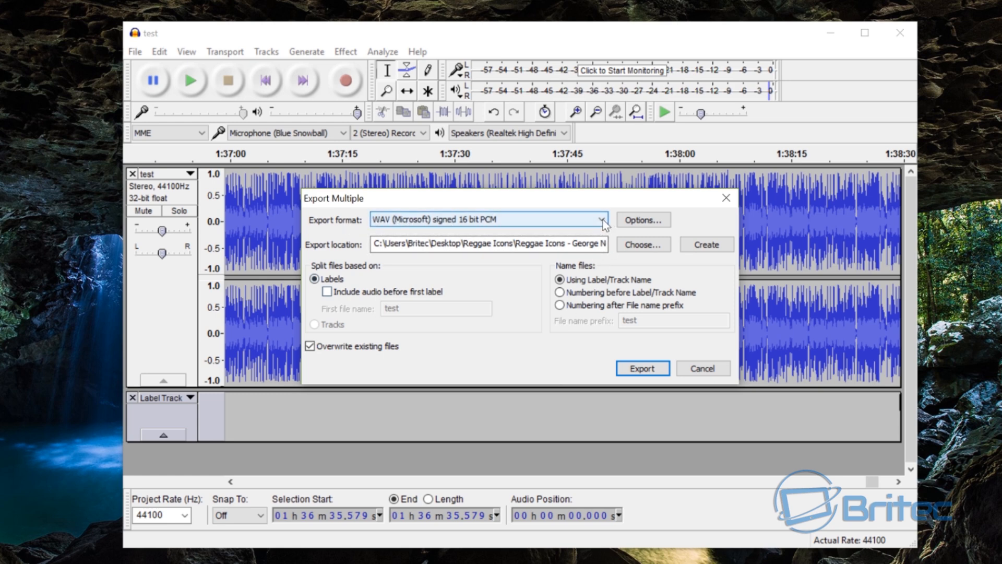
- Choose MP3 Files as the Export Multiple format
left_click(600, 219)
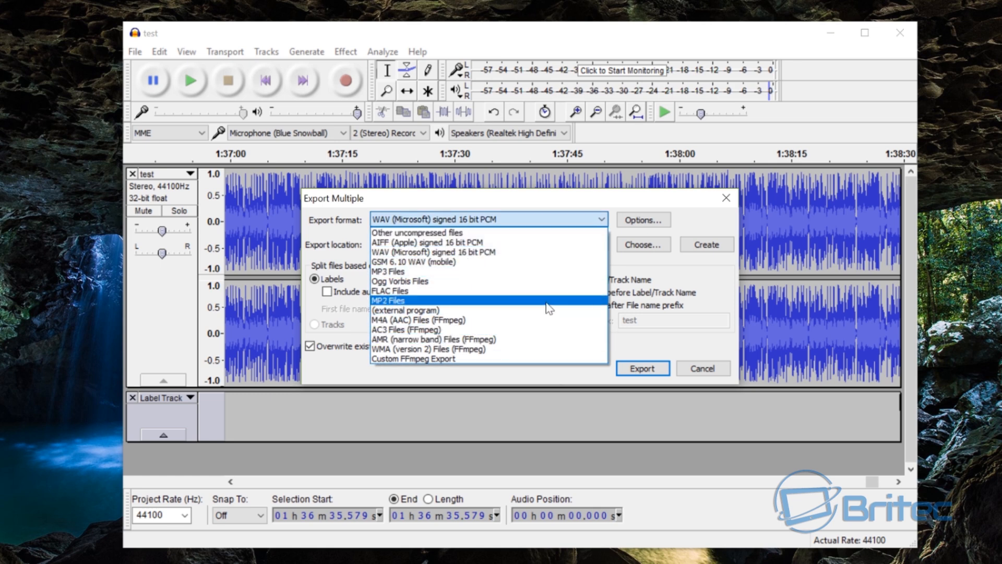
mouse_move(526, 277)
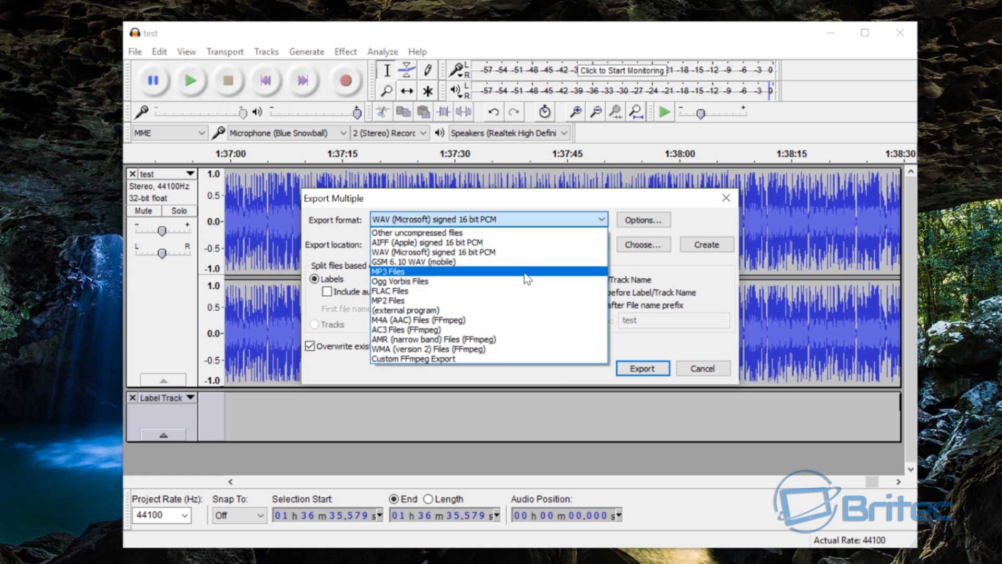
left_click(389, 271)
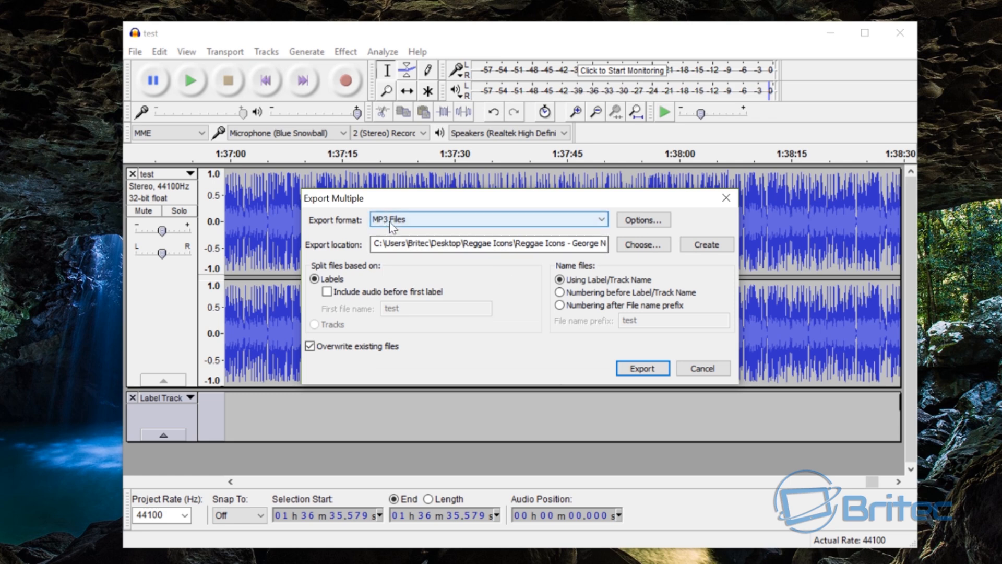
mouse_move(409, 224)
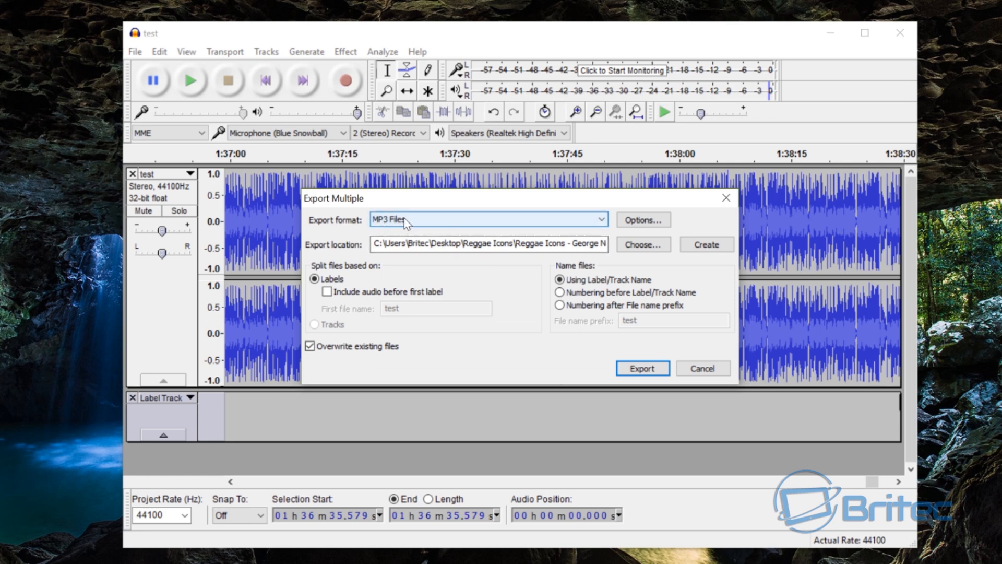
mouse_move(415, 223)
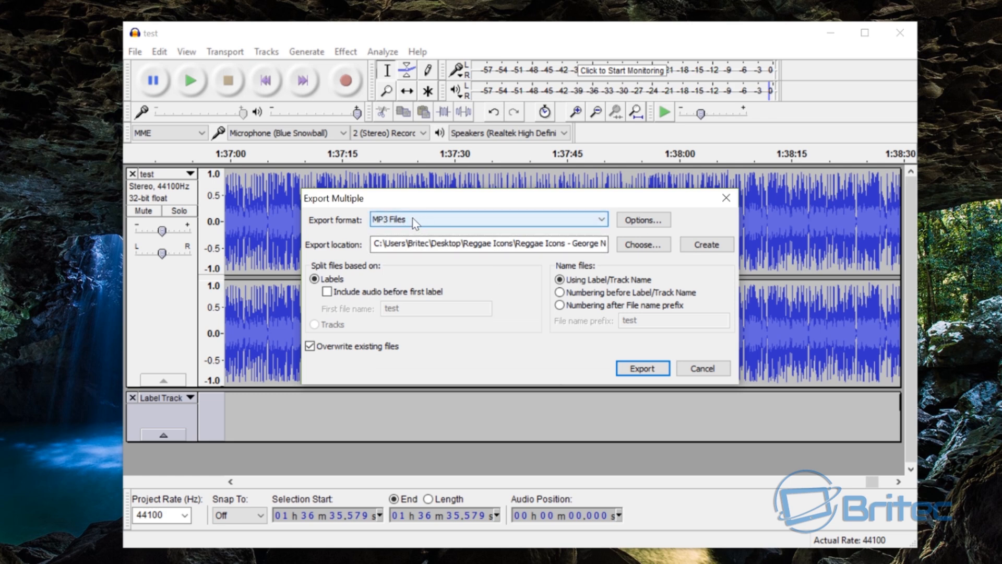
mouse_move(418, 225)
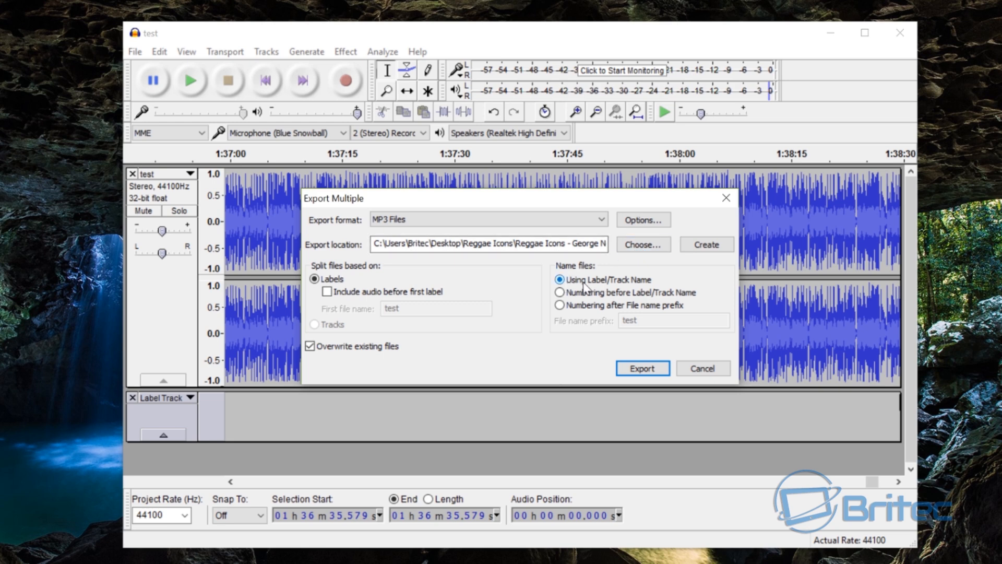
mouse_move(605, 288)
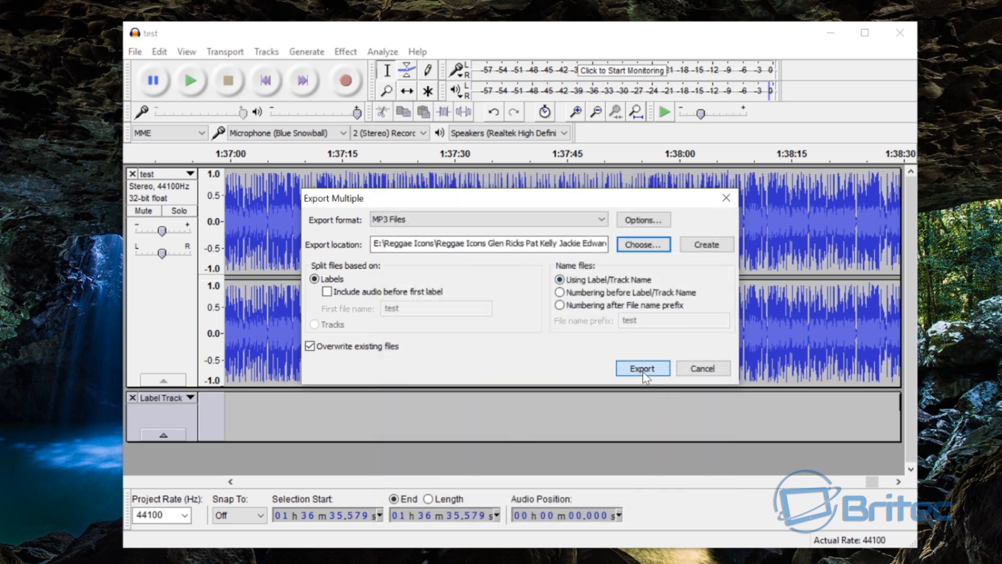
- Start the export and accept the metadata tags for the Pat Kelly and final tracks
left_click(643, 367)
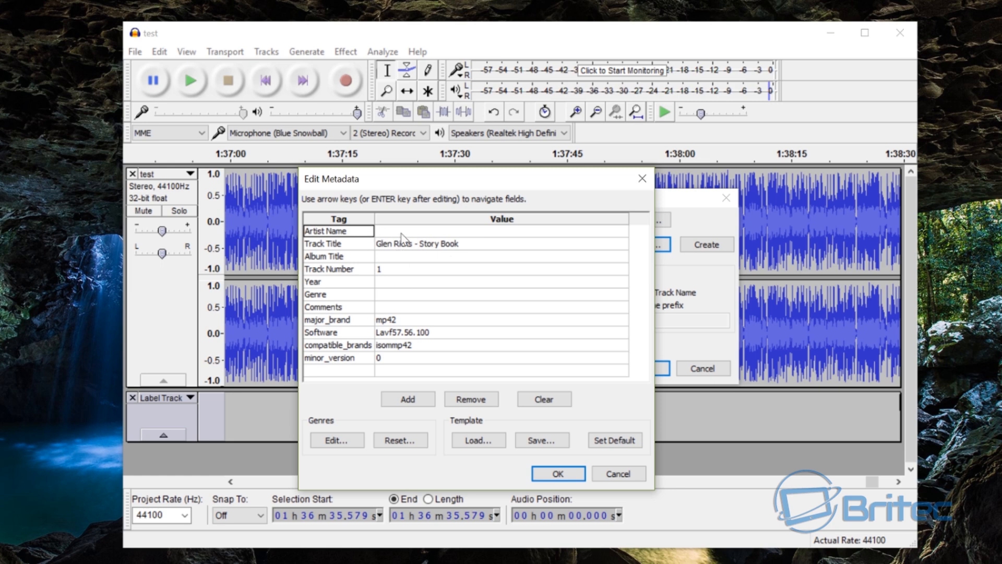
mouse_move(407, 242)
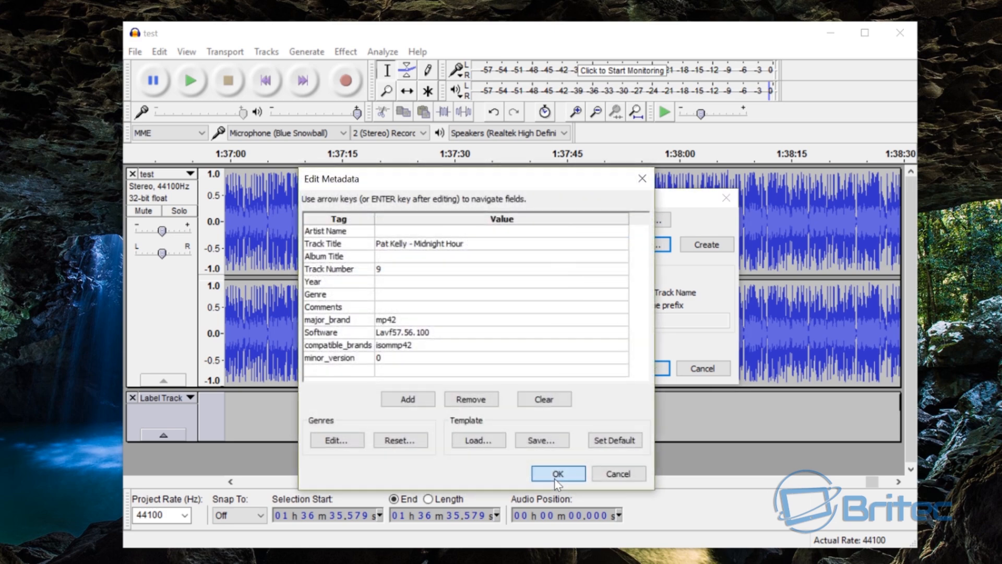
left_click(558, 475)
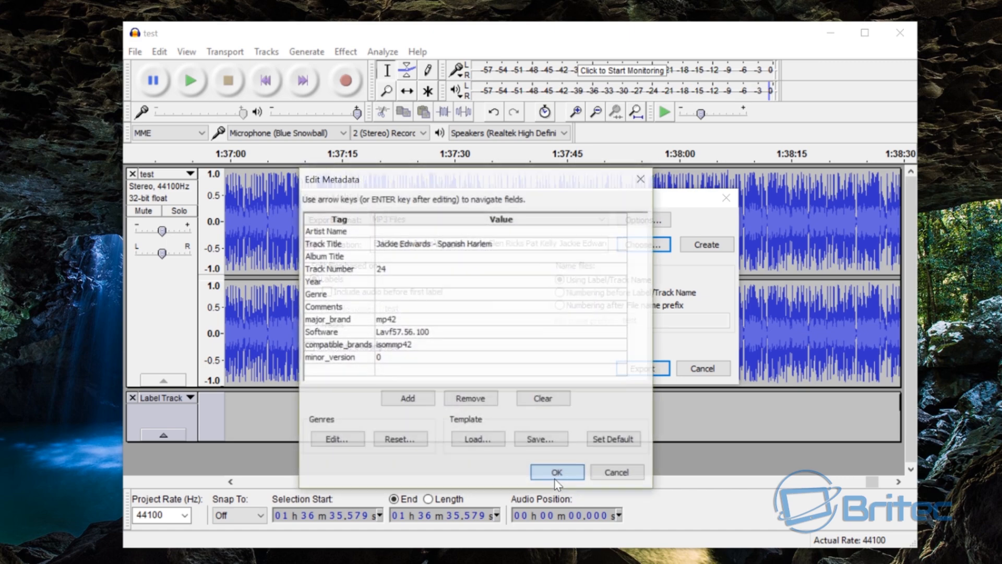
left_click(558, 472)
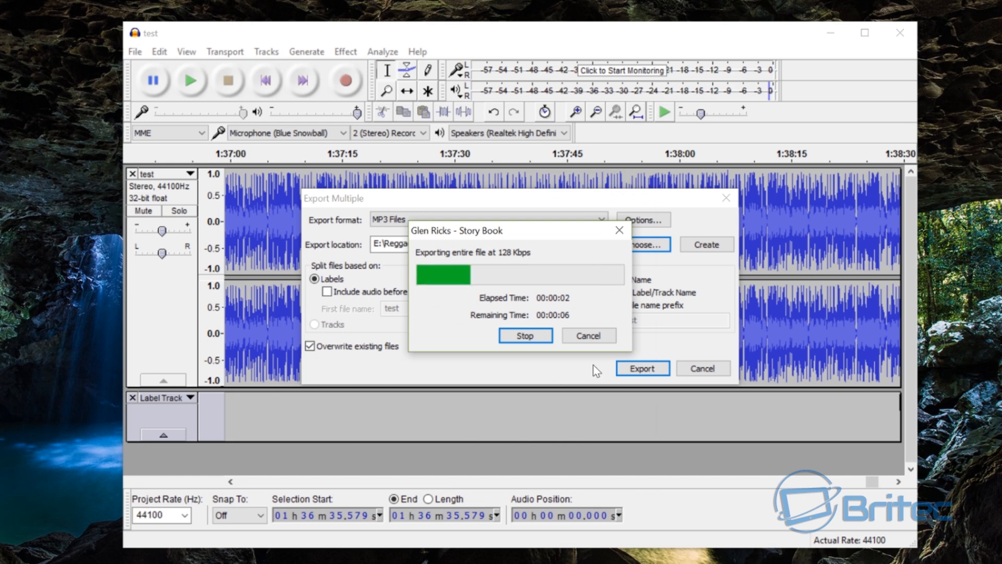
mouse_move(572, 285)
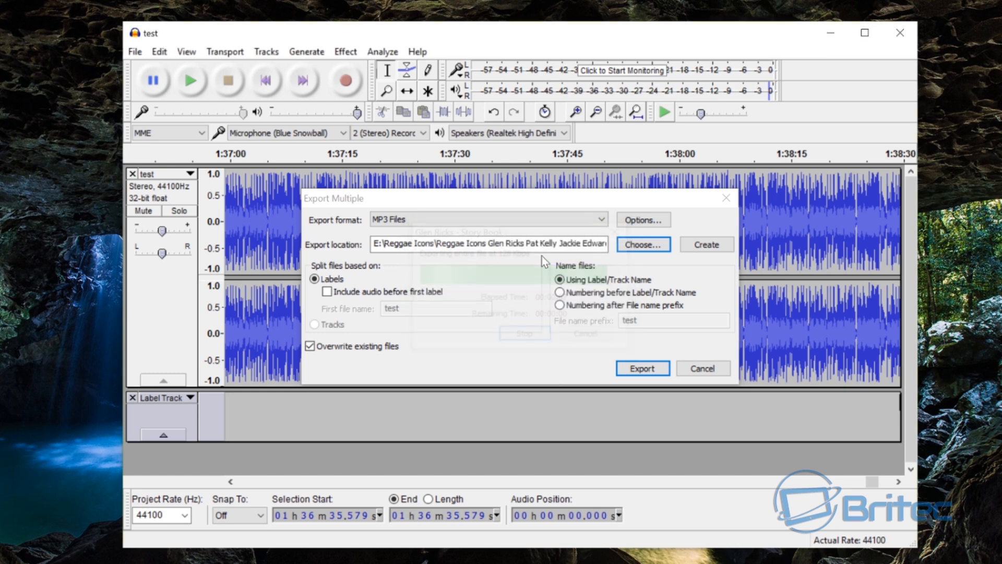
- Let the export finish and dismiss the 'Successfully exported' report of 28 MP3 files
left_click(642, 368)
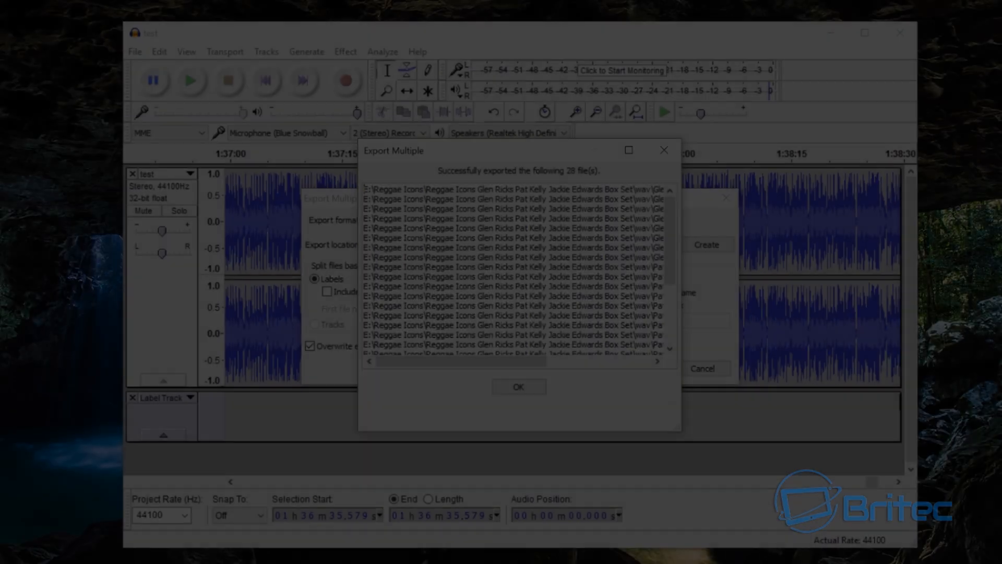
left_click(519, 386)
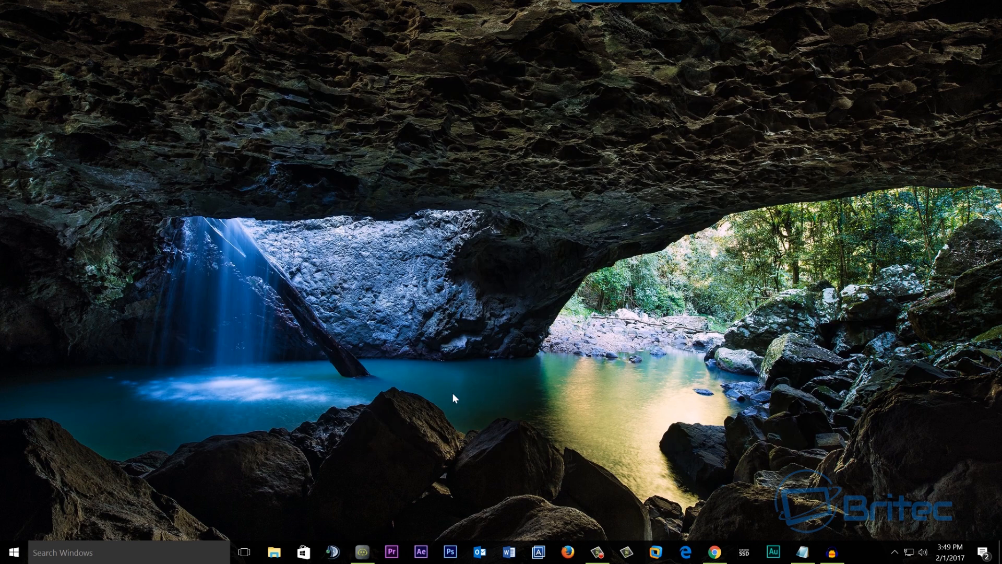
mouse_move(537, 419)
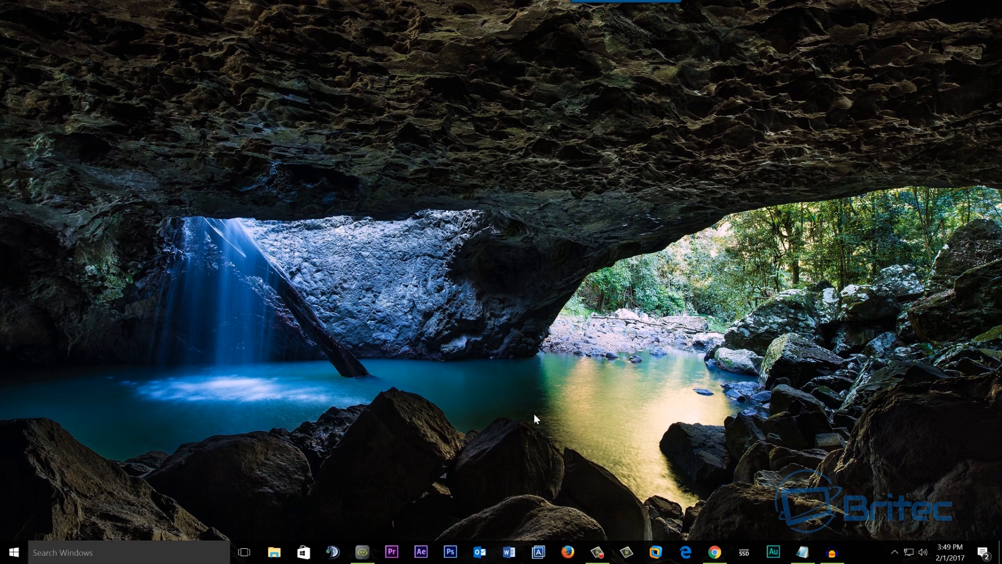
mouse_move(615, 413)
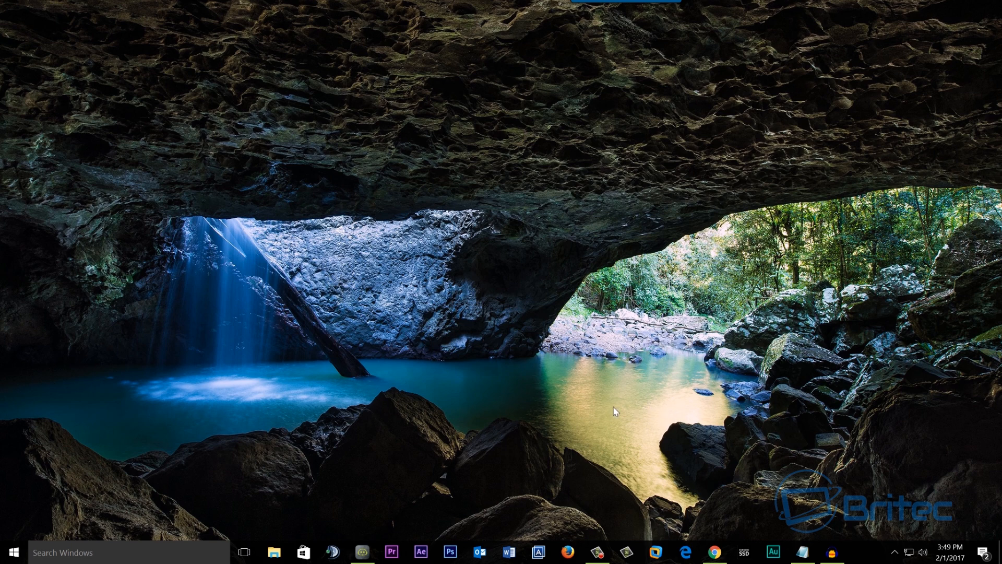
mouse_move(758, 500)
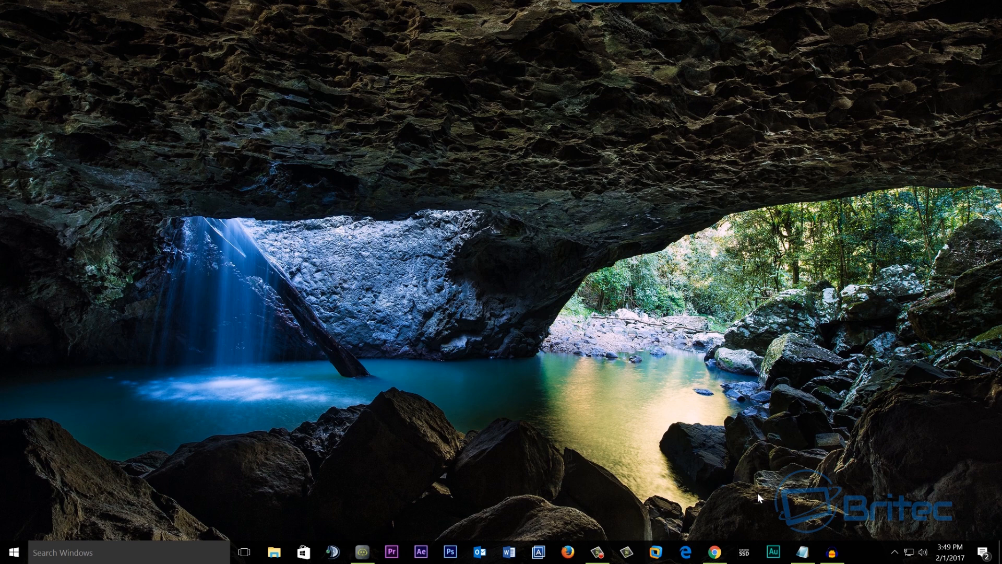
mouse_move(758, 505)
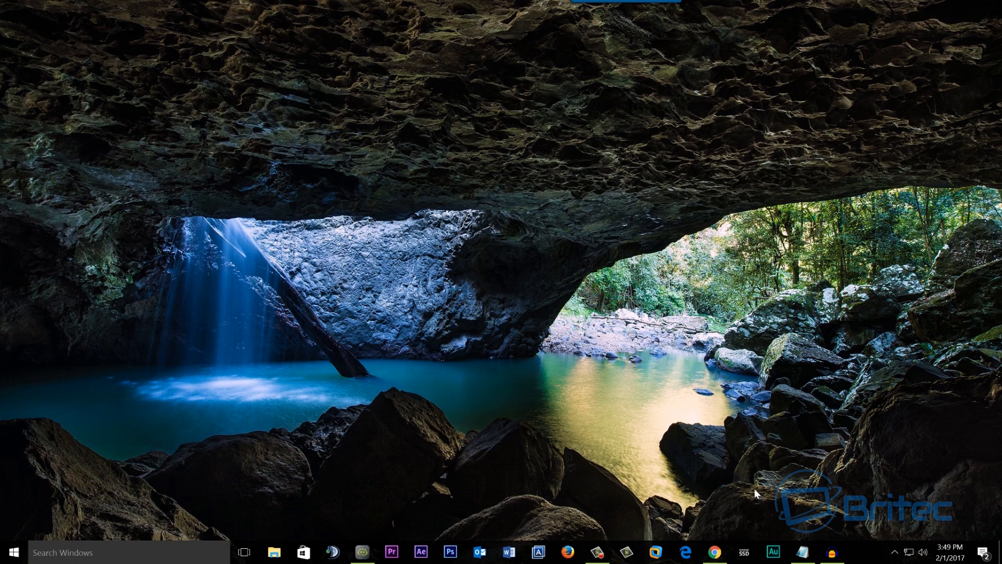
mouse_move(746, 467)
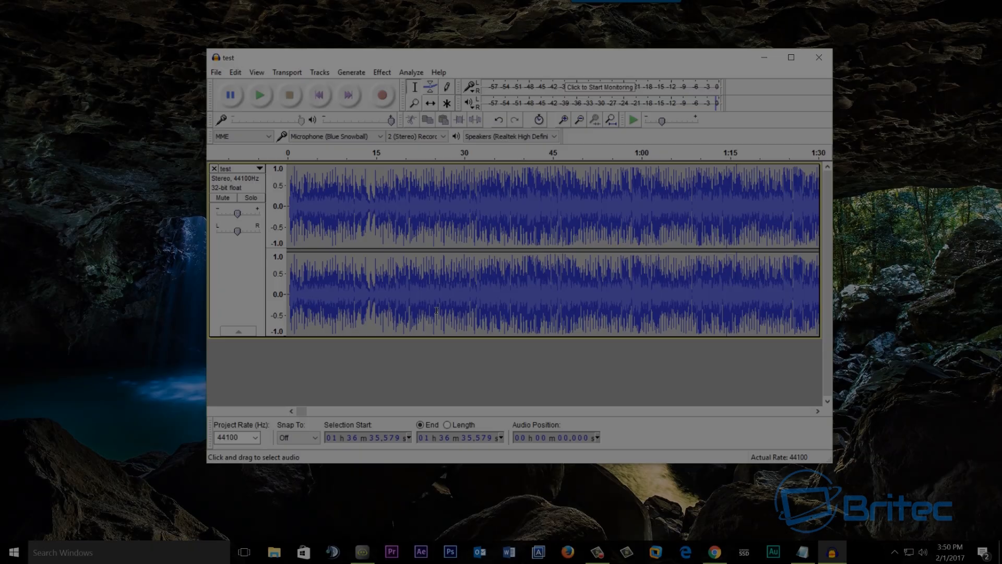
- Run Silence Finder from the Analyze menu with a 26 dB threshold and 1 s minimum silence
left_click_drag(302, 411, 315, 411)
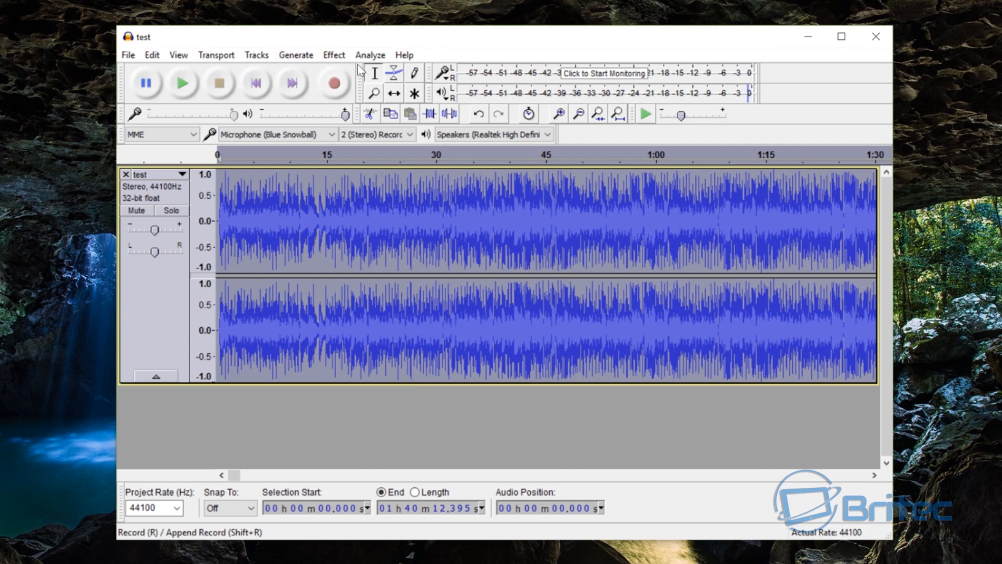
left_click(369, 55)
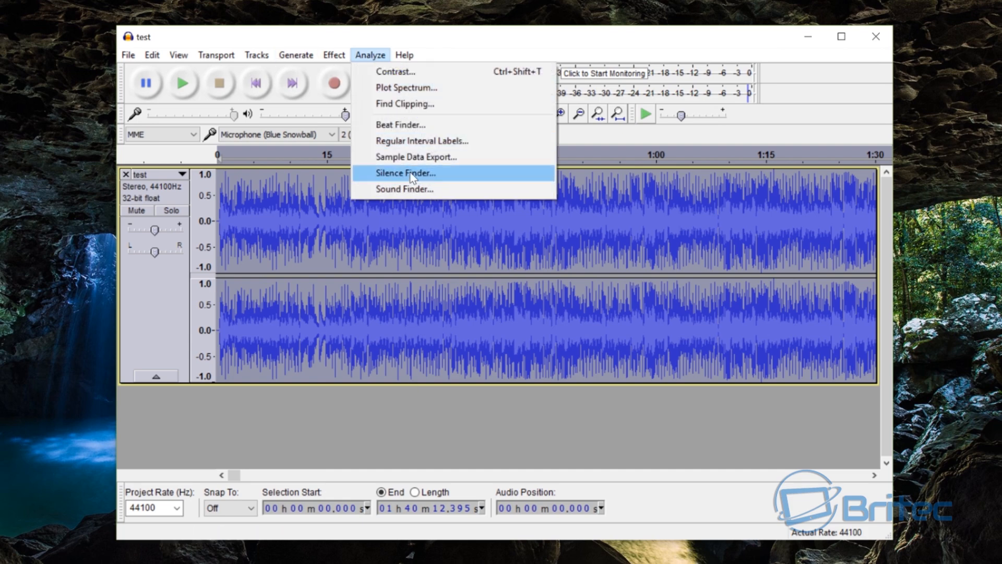
left_click(405, 174)
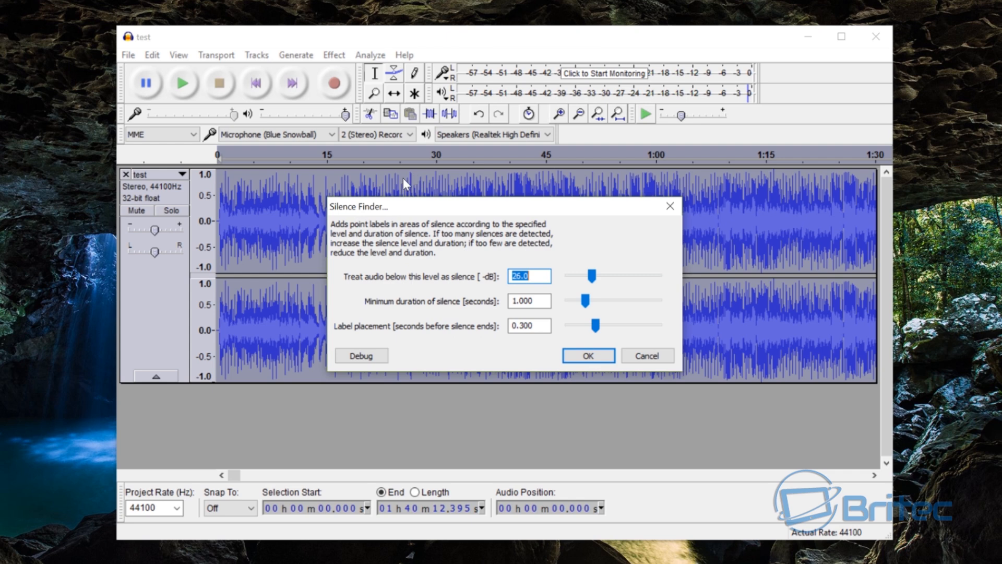
mouse_move(481, 288)
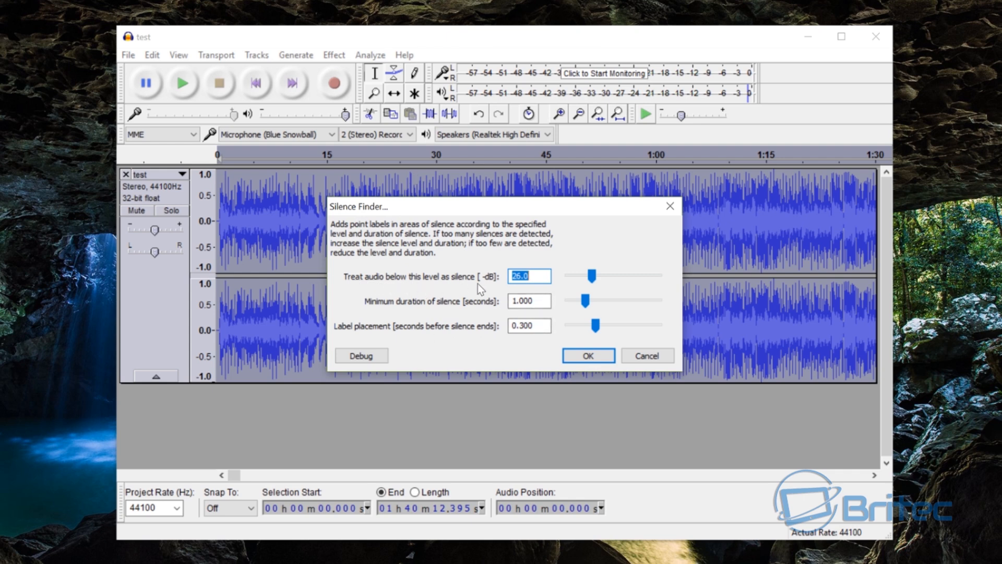
mouse_move(428, 288)
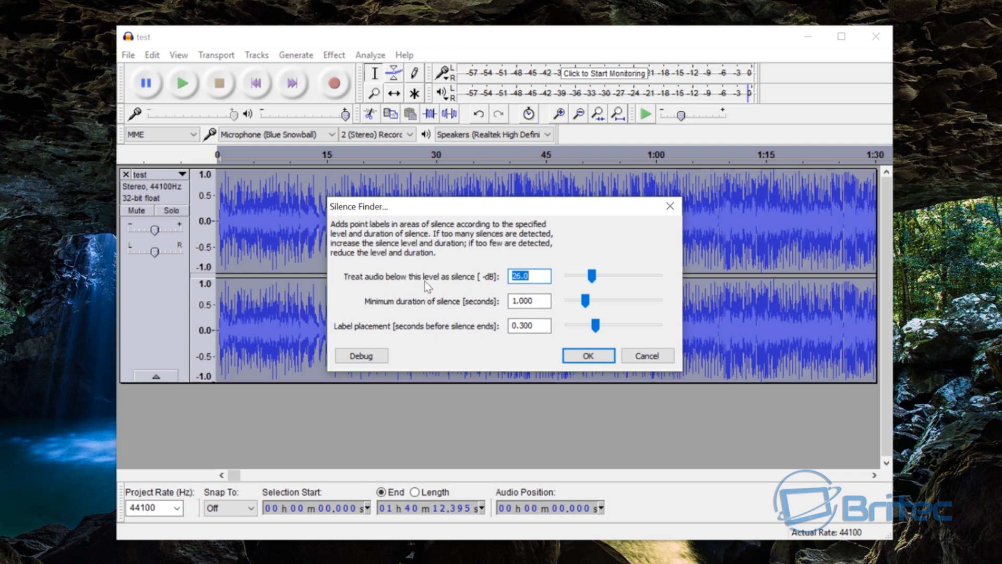
mouse_move(521, 282)
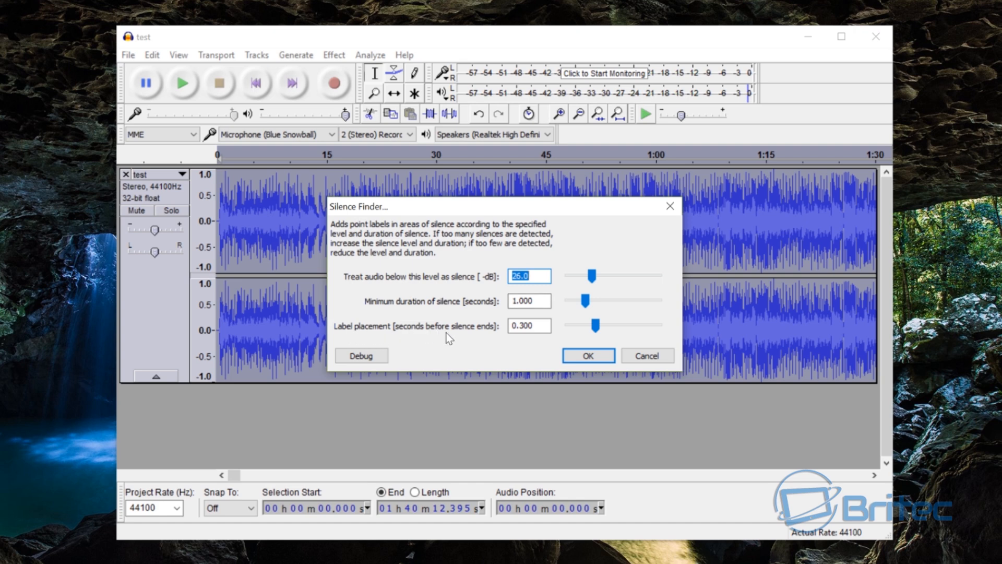
mouse_move(520, 336)
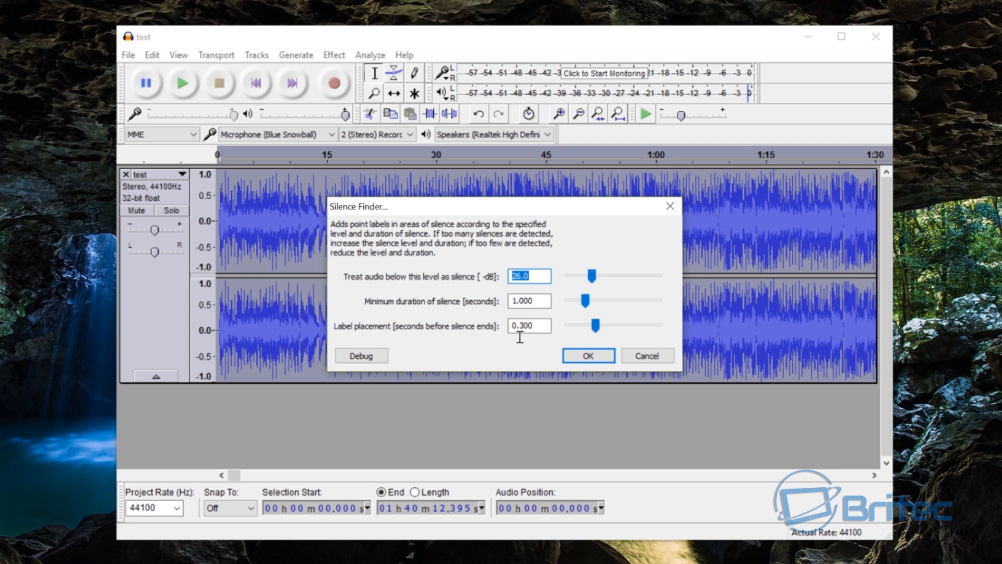
mouse_move(534, 337)
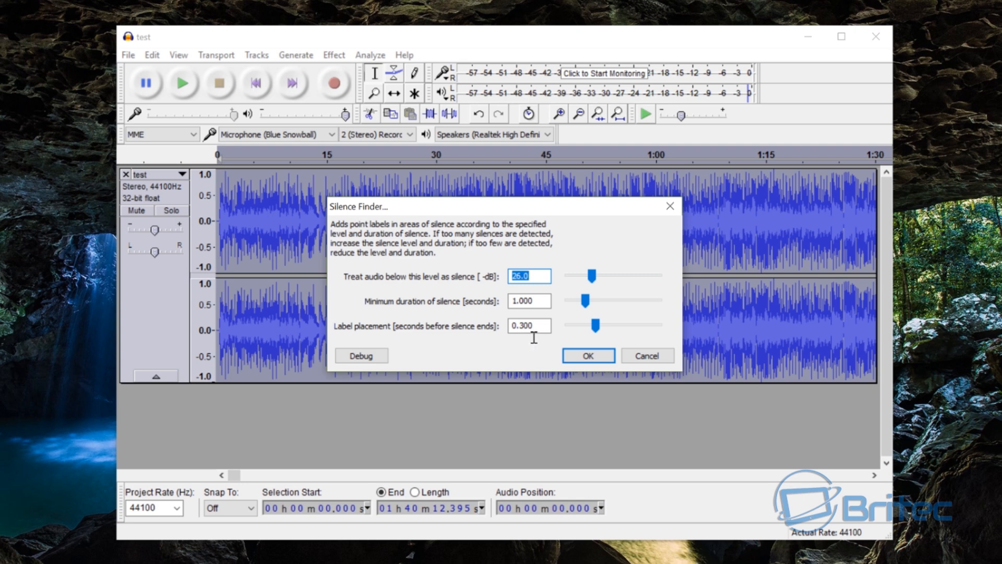
mouse_move(561, 328)
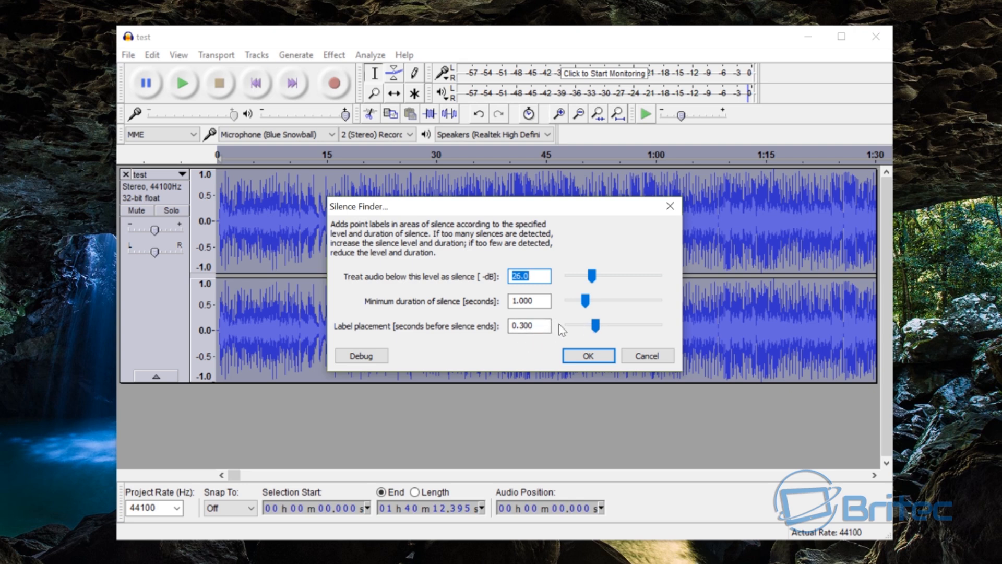
mouse_move(415, 310)
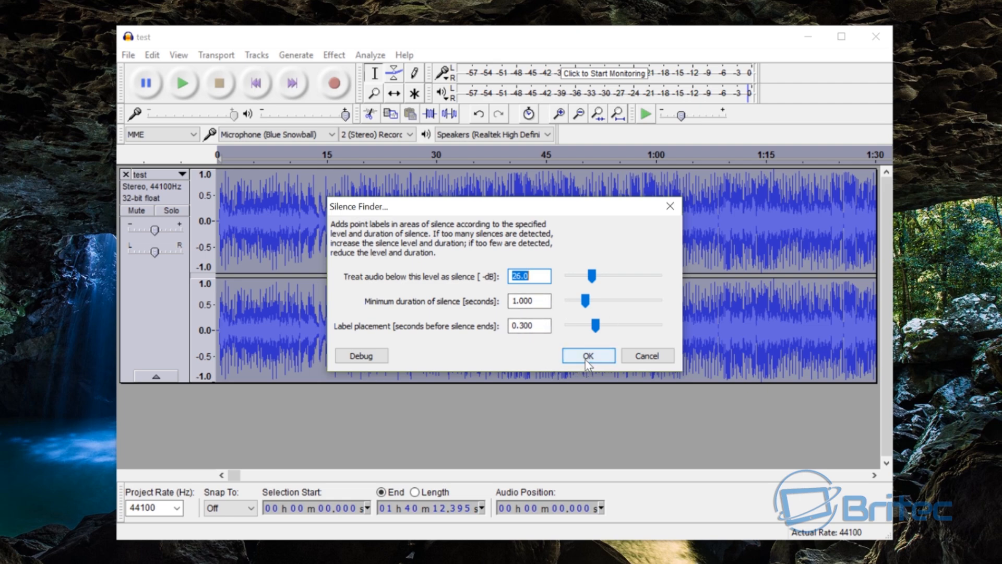
left_click(589, 355)
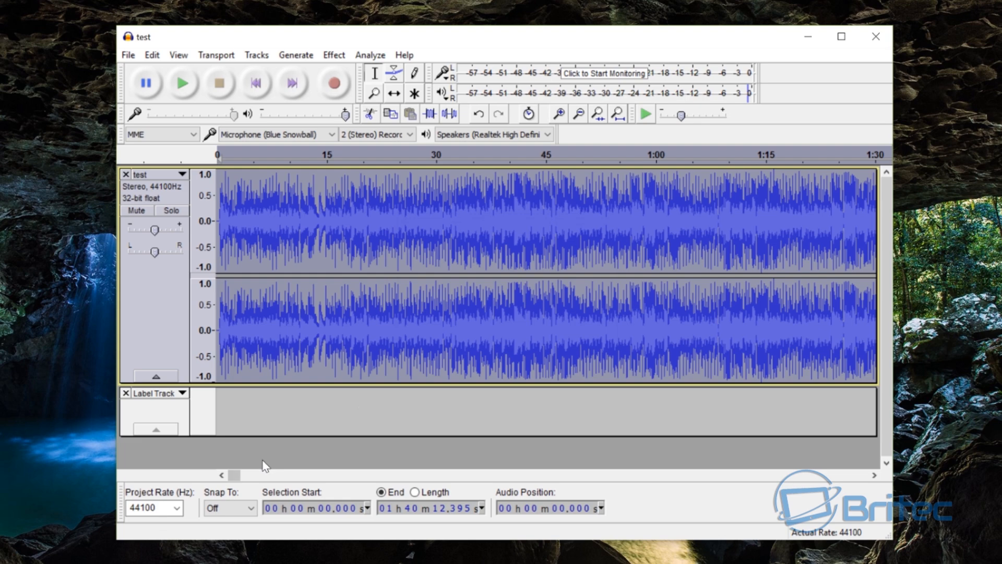
- Scroll the timeline to inspect the S labels placed at the silent gaps, including near 43:00
left_click_drag(237, 474, 244, 474)
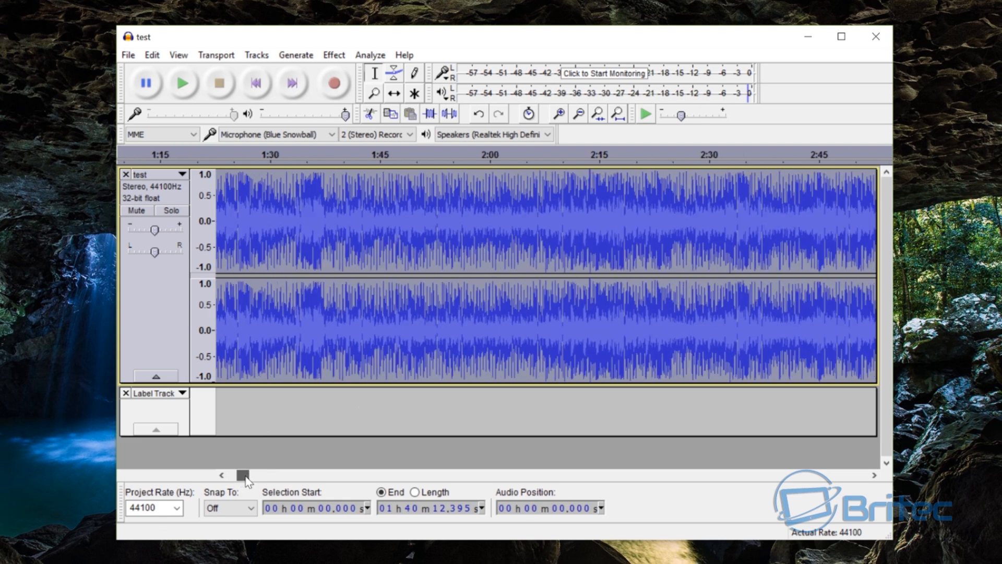
left_click_drag(244, 475, 255, 476)
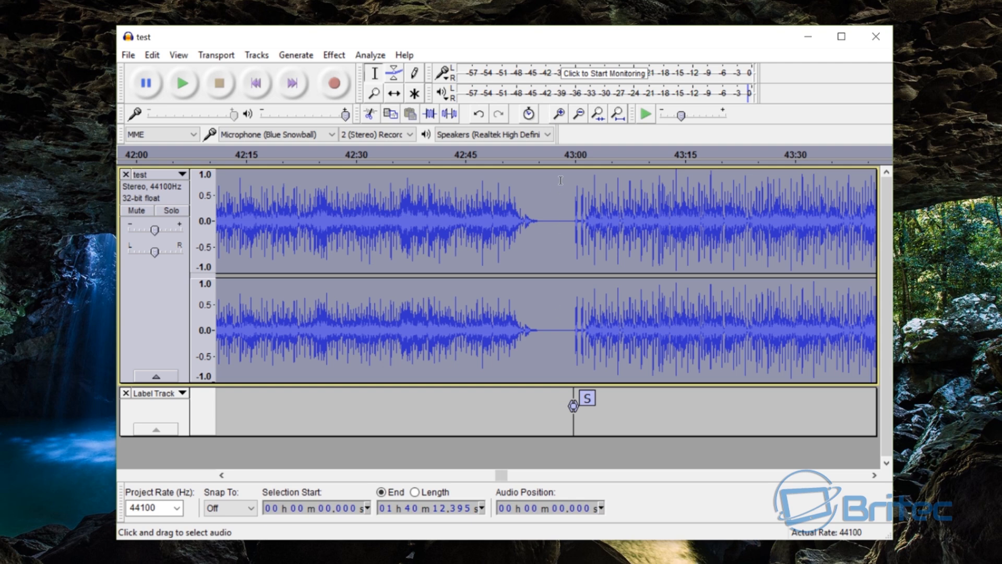
mouse_move(575, 323)
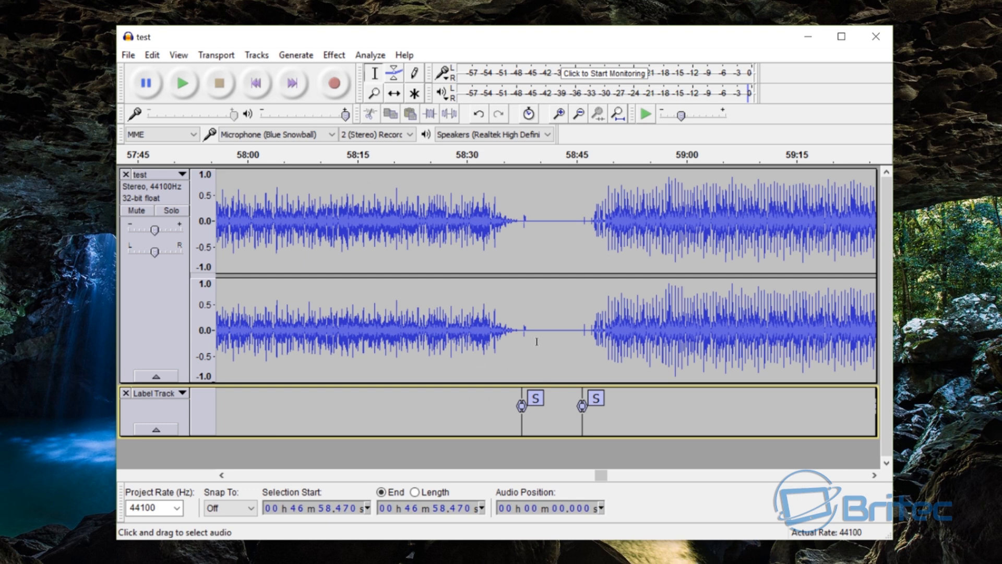
mouse_move(543, 389)
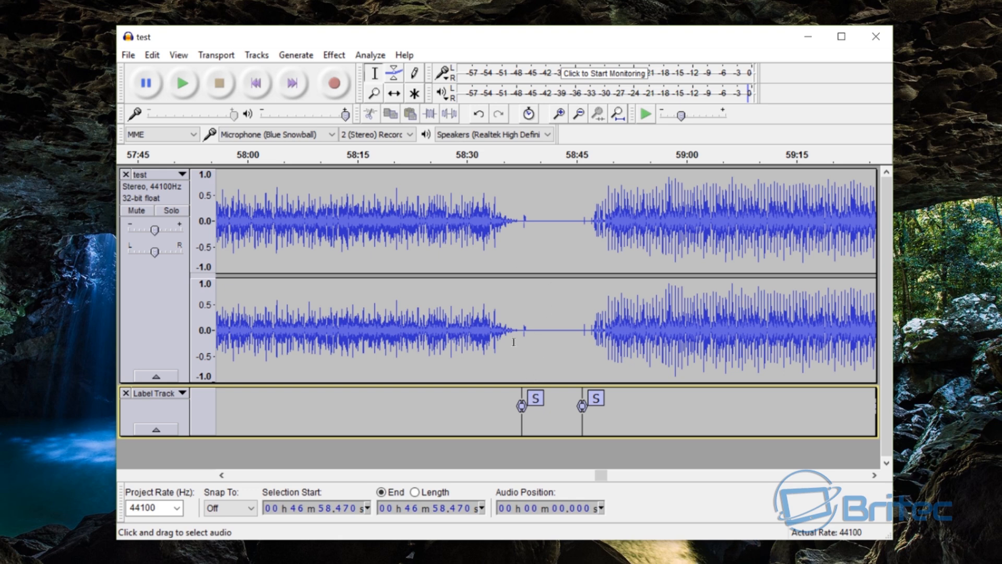
mouse_move(536, 301)
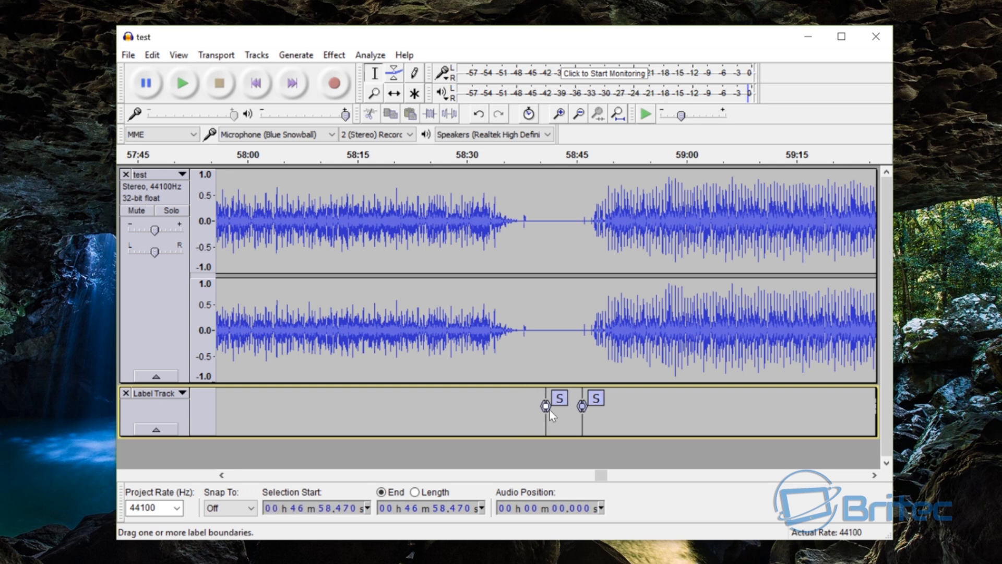
- Close Audacity and choose No at the save-changes prompt to discard the project
right_click(559, 399)
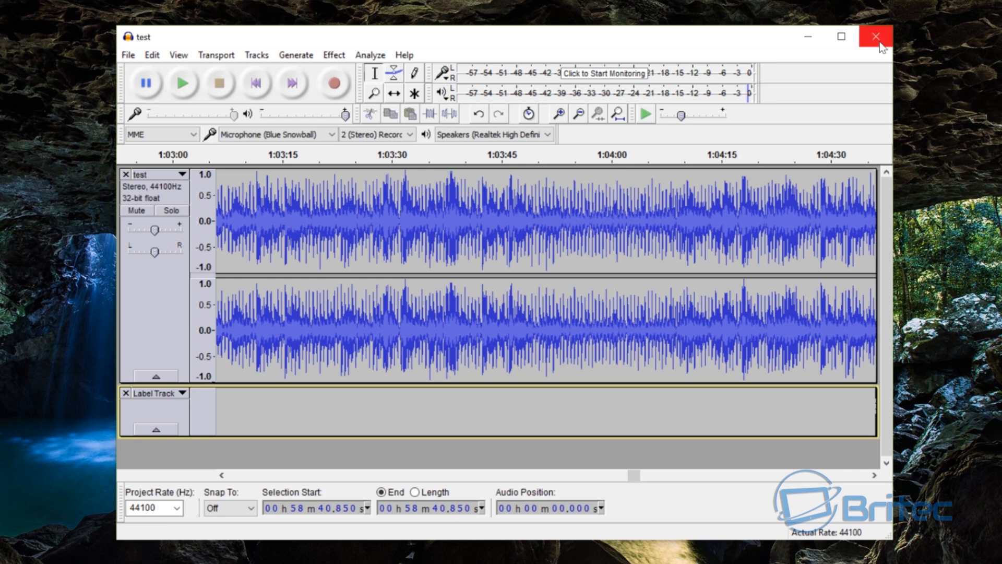
left_click(875, 37)
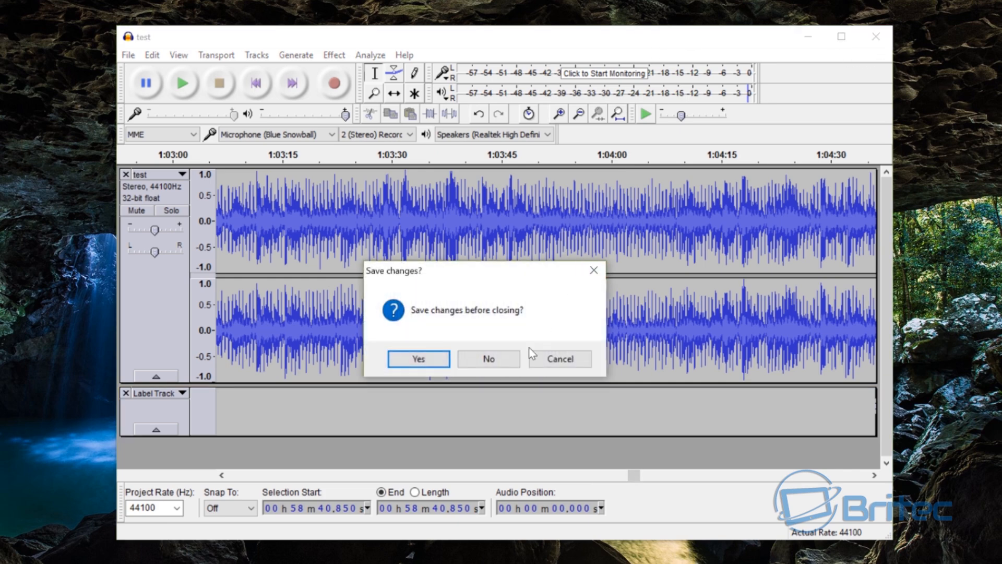
left_click(489, 359)
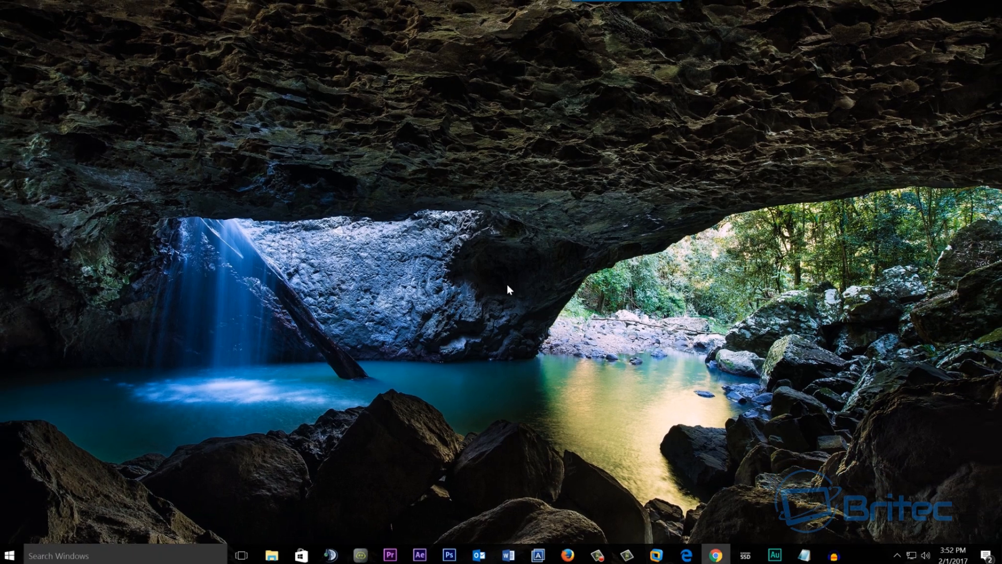